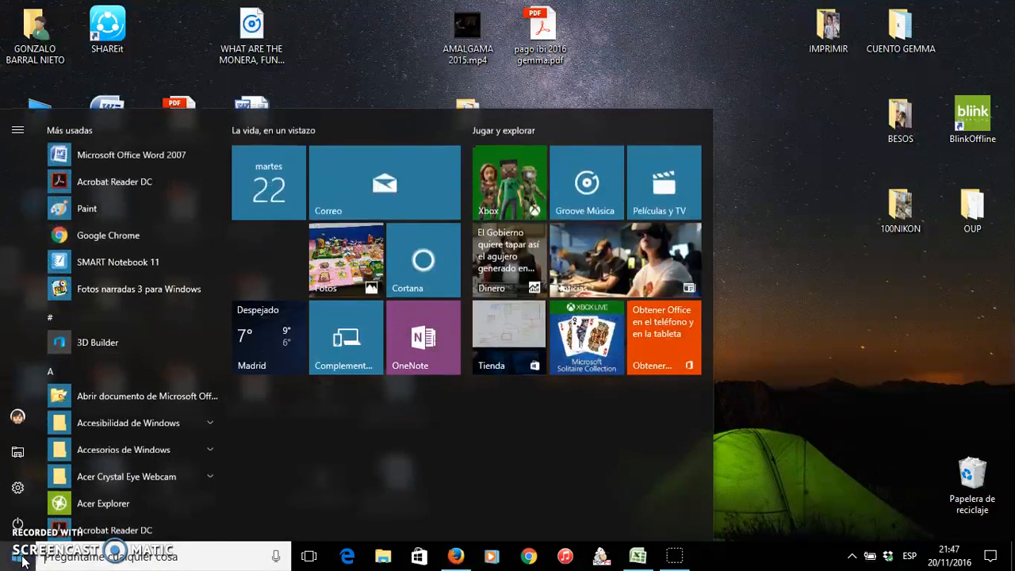
# - Scroll the Start menu's app list down to the Microsoft Office folder
pyautogui.scroll(-3)
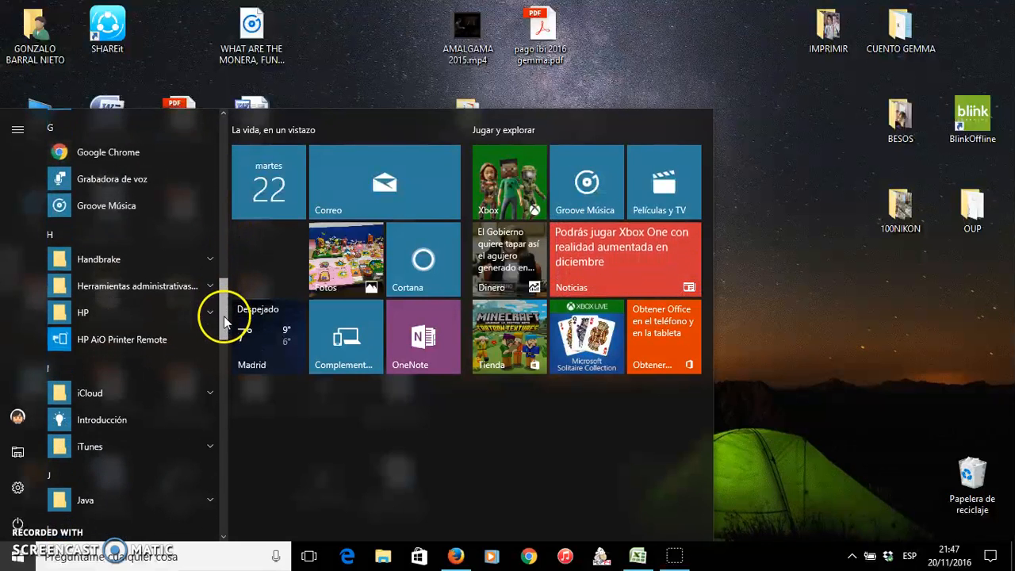
pyautogui.scroll(-3)
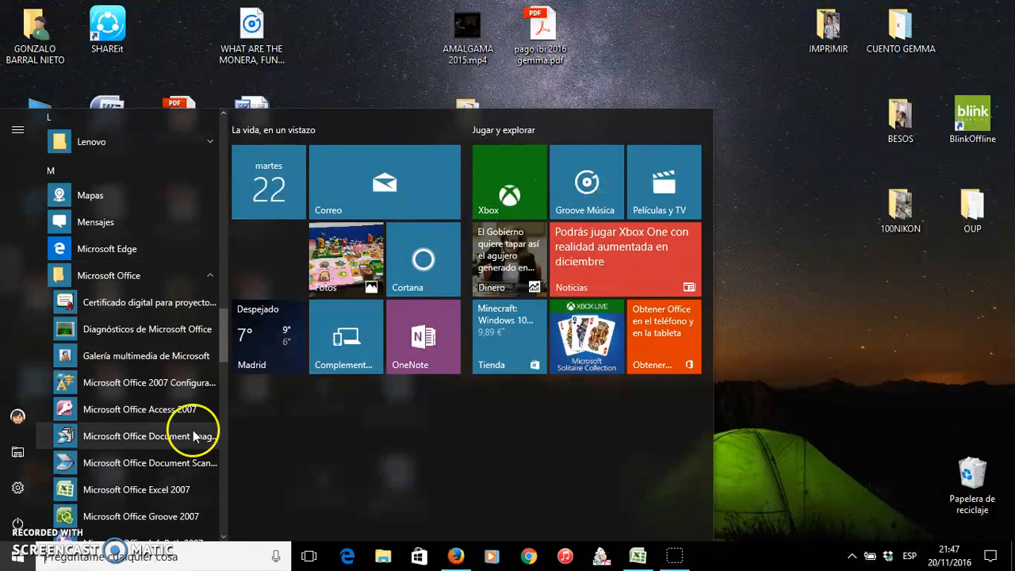
pyautogui.moveTo(167, 495)
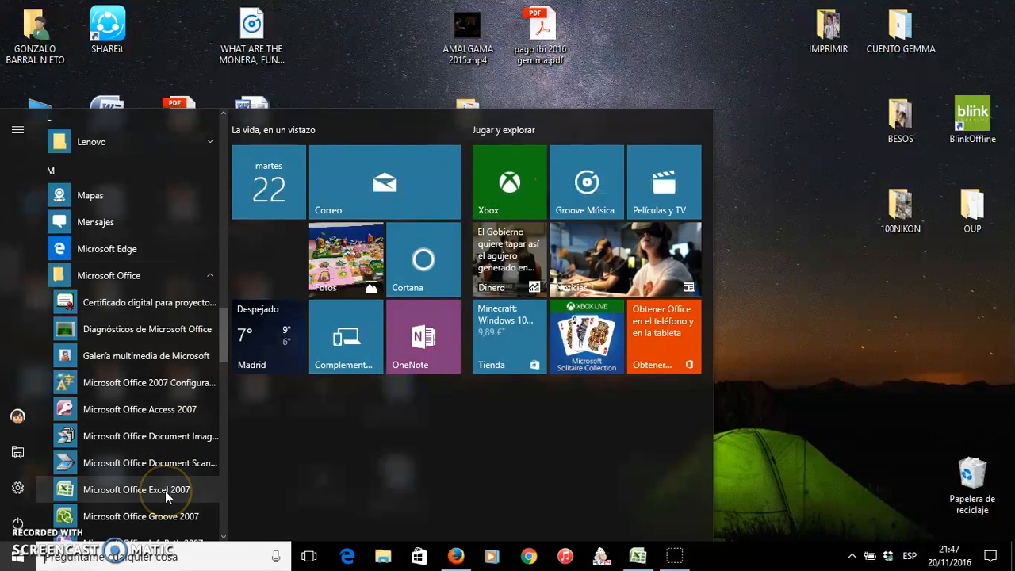
pyautogui.moveTo(695, 473)
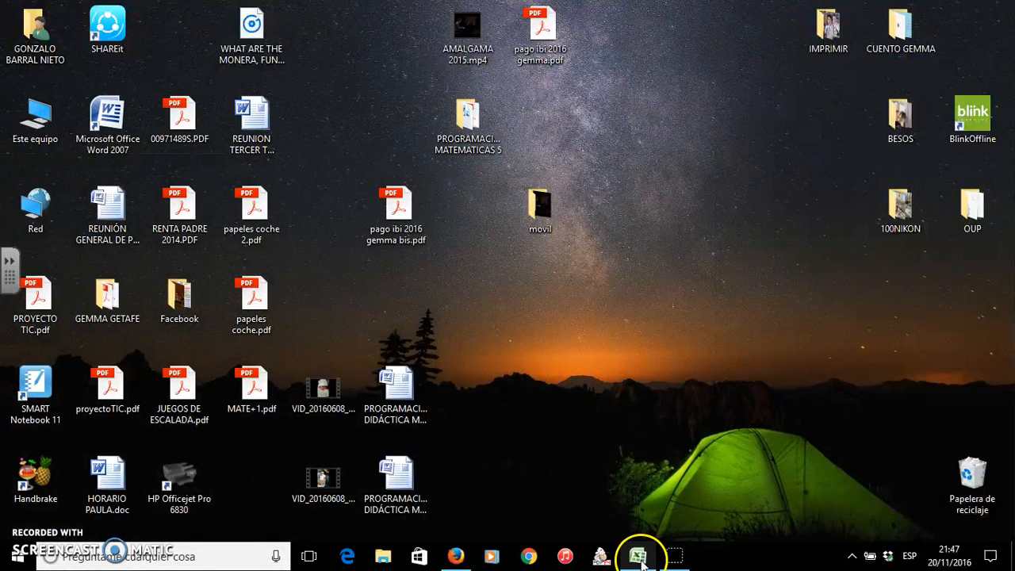
# - Enter the row-1 headings AGE GROUPS, FEMALES and MALES starting at cell A1
pyautogui.click(637, 555)
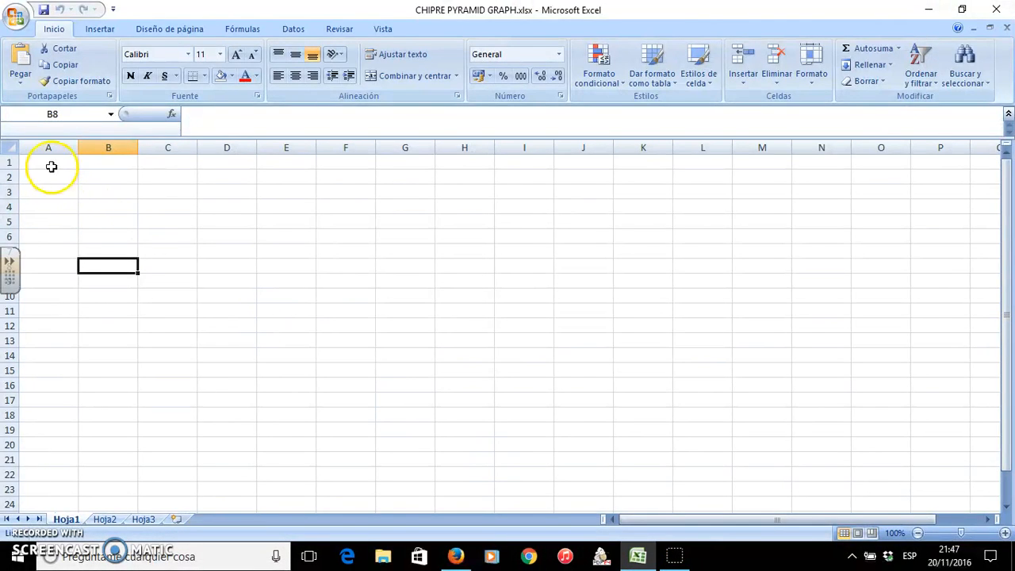
pyautogui.click(48, 162)
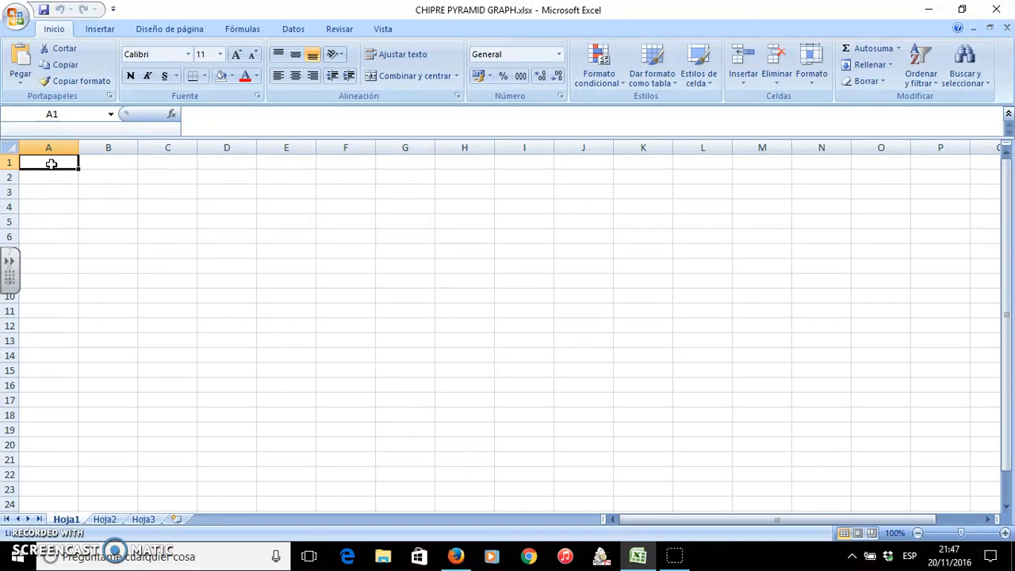
pyautogui.write('AGE')
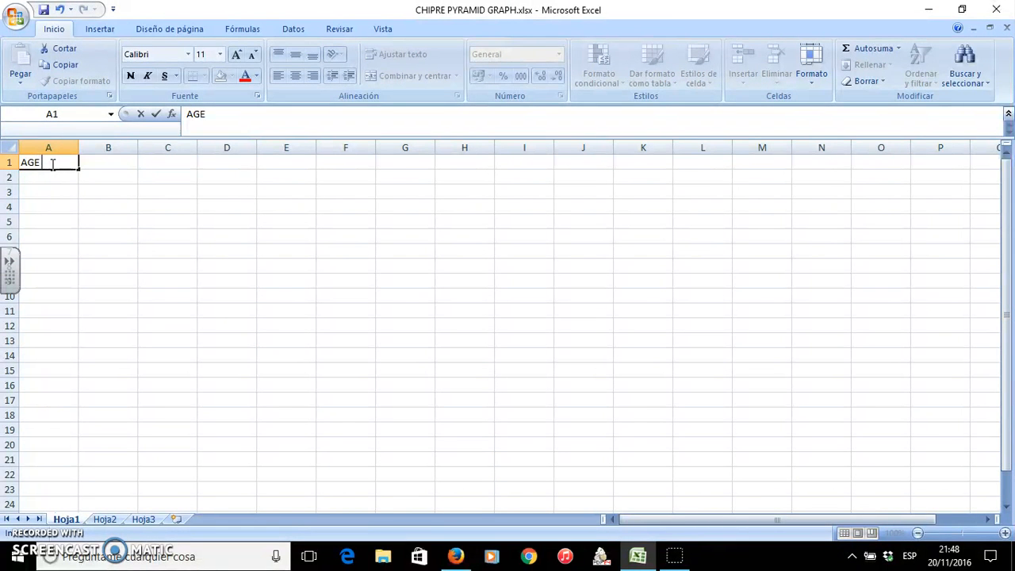
pyautogui.write('GROUP')
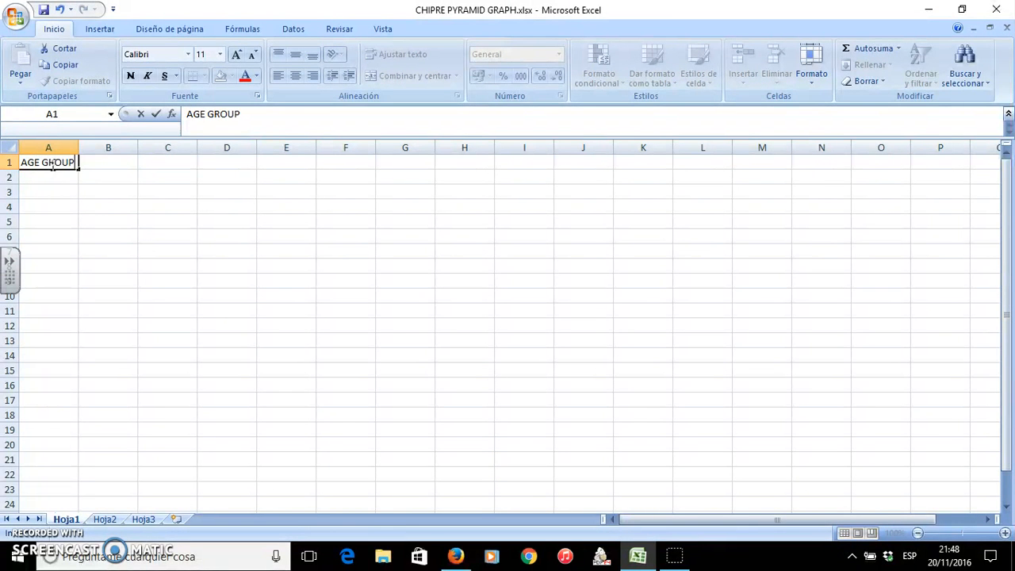
pyautogui.press('enter')
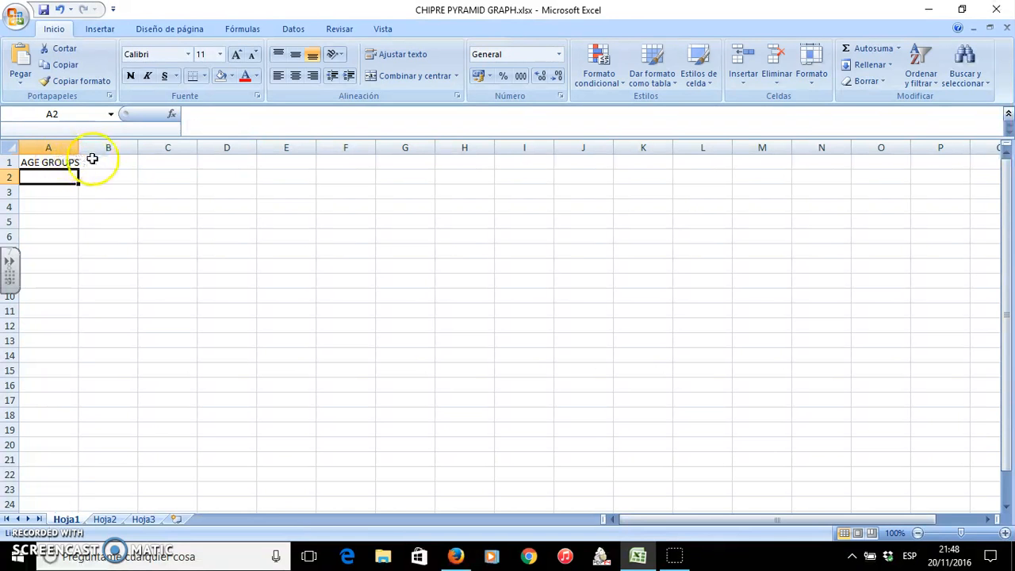
pyautogui.write('FEMALES')
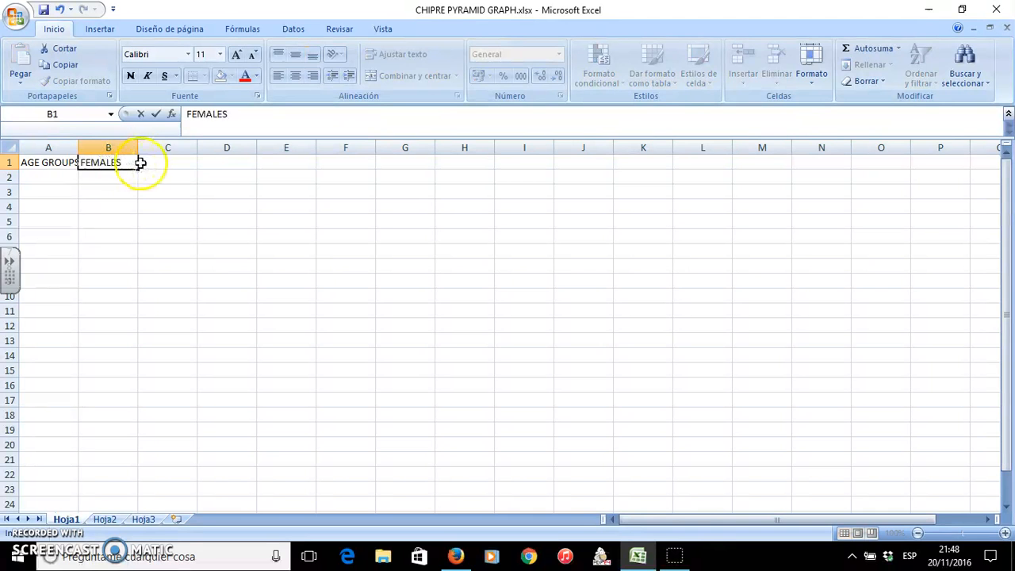
pyautogui.write('MALES')
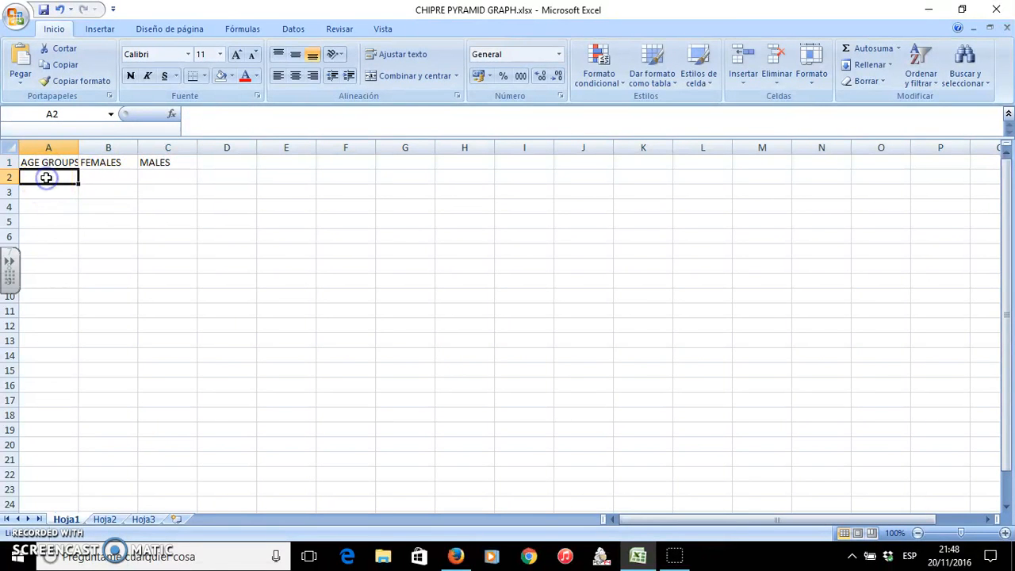
# - Start the age-group rows beneath the headings, beginning with 0 TO 9
pyautogui.write('0 TO 9')
pyautogui.click(50, 192)
pyautogui.write('1')
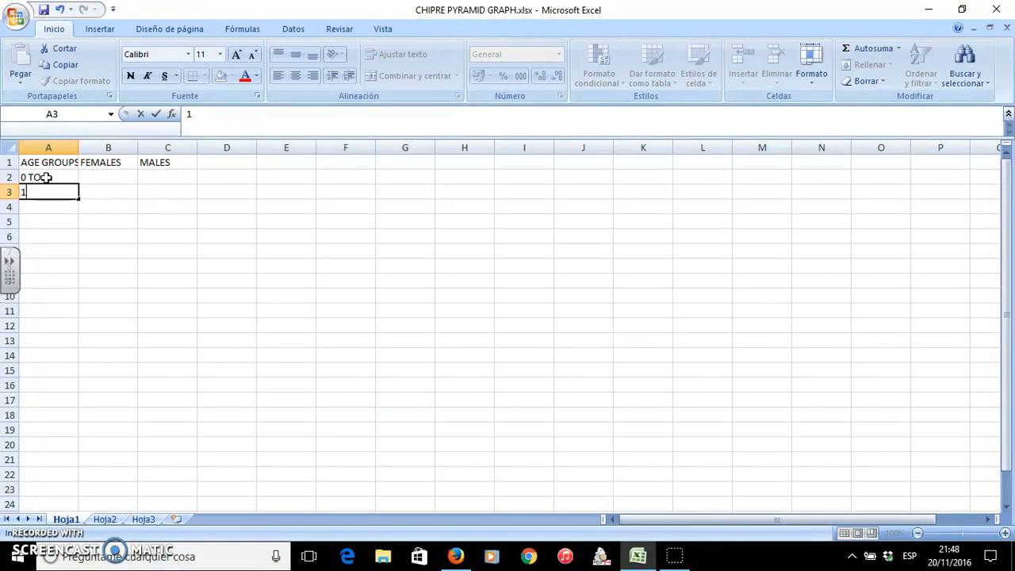
pyautogui.write('0TO')
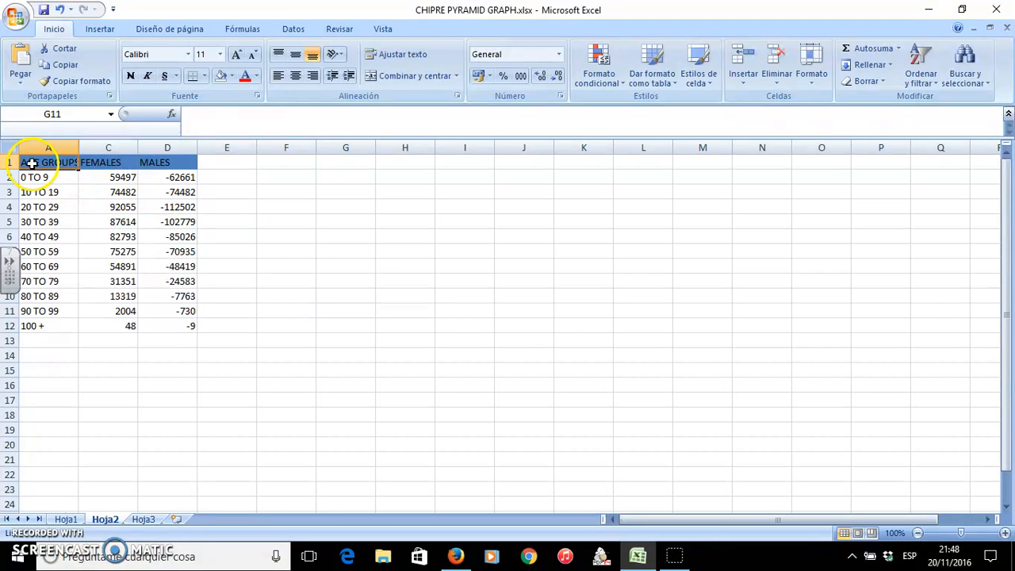
# - Insert a clustered horizontal bar chart from the selected age-group table A1:D12
pyautogui.moveTo(31, 162); pyautogui.dragTo(191, 297)
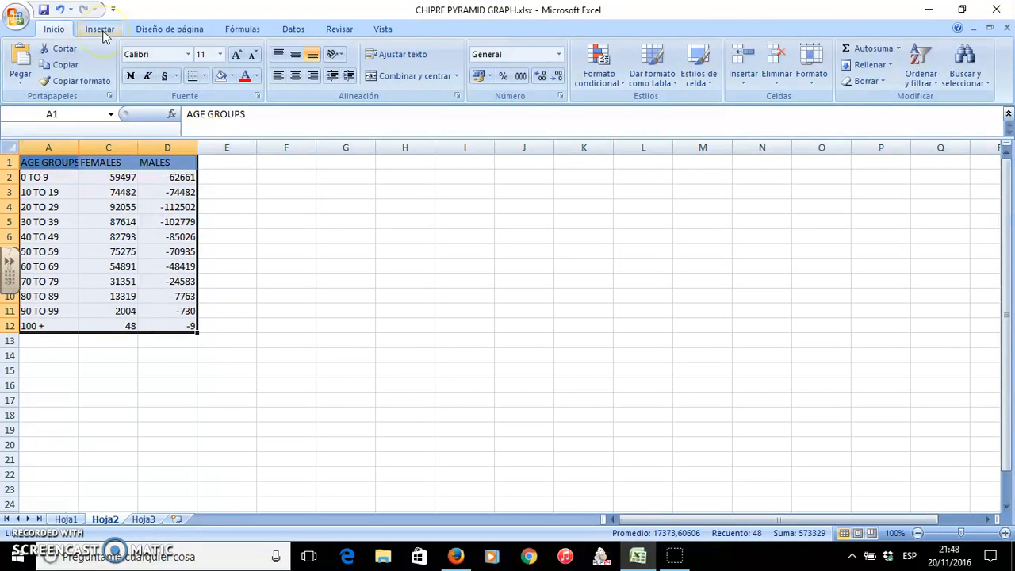
pyautogui.click(98, 29)
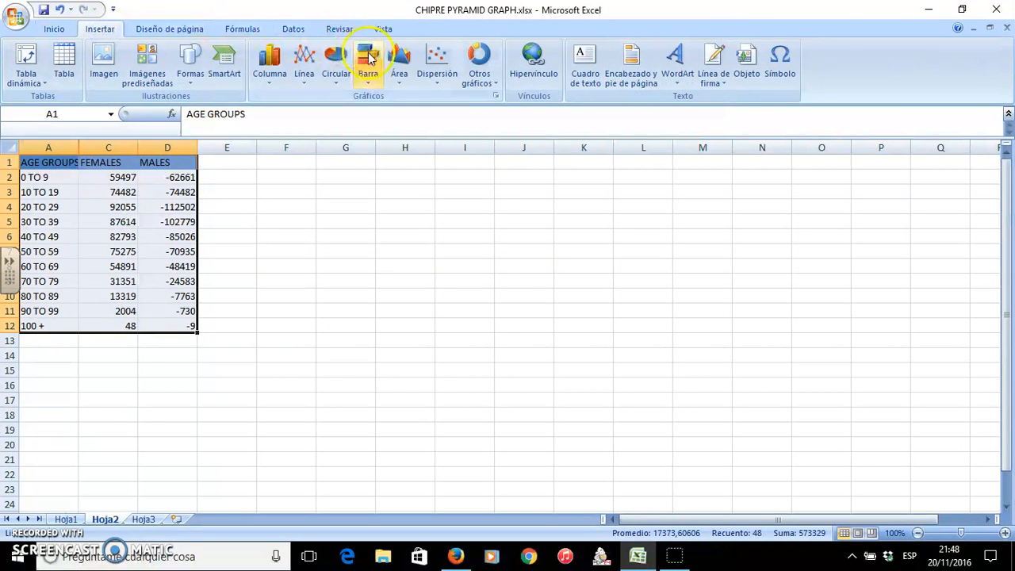
pyautogui.click(368, 60)
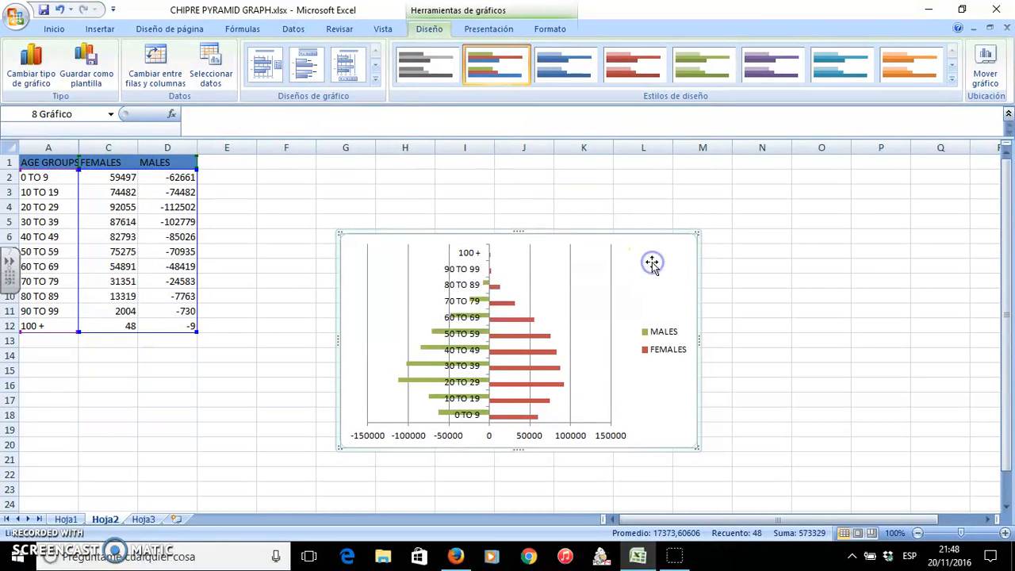
# - Relocate the bar chart onto a new chart sheet via Mover gráfico > Hoja nueva
pyautogui.rightClick(652, 262)
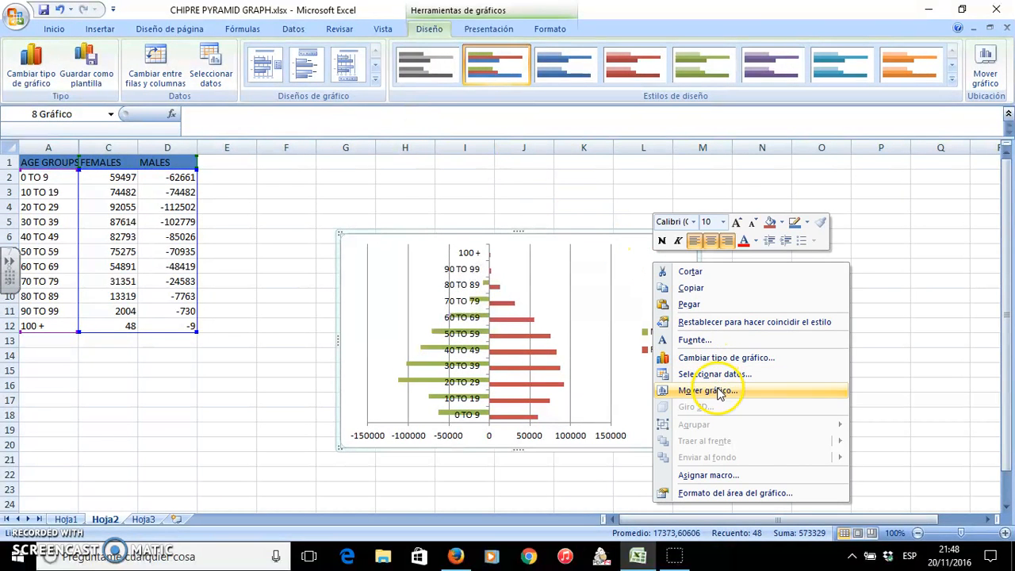
pyautogui.click(708, 390)
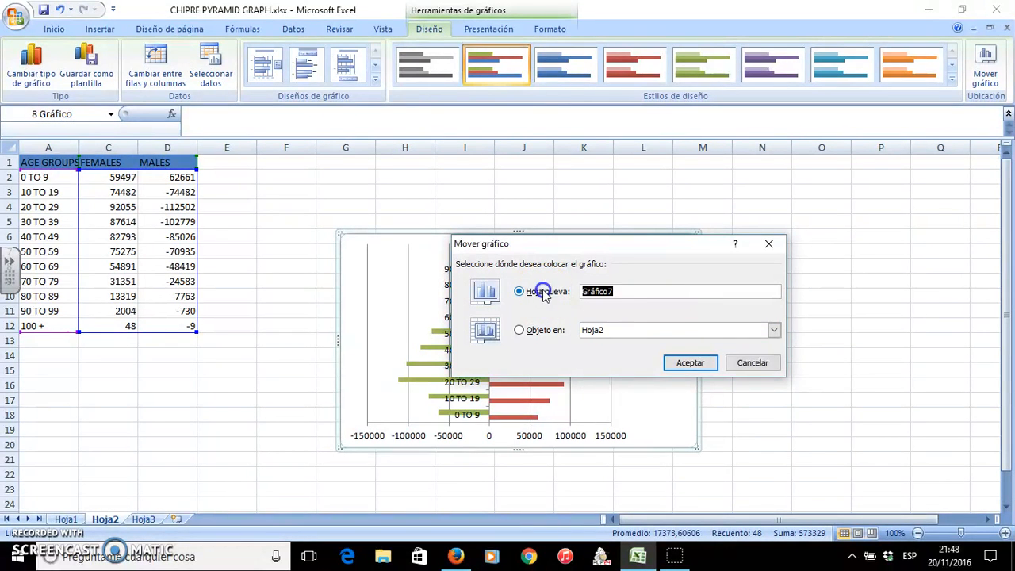
pyautogui.click(688, 361)
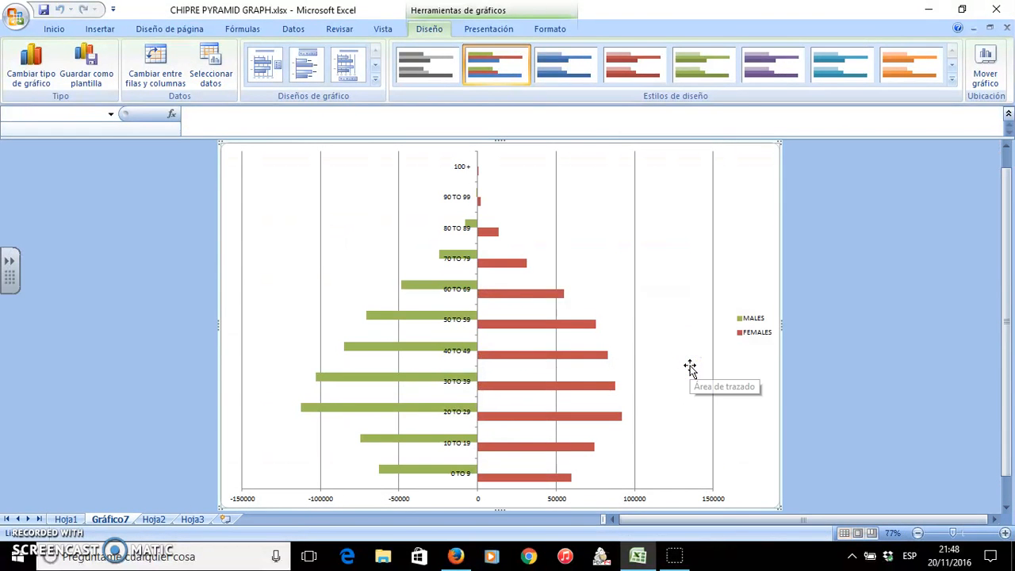
pyautogui.moveTo(501, 159)
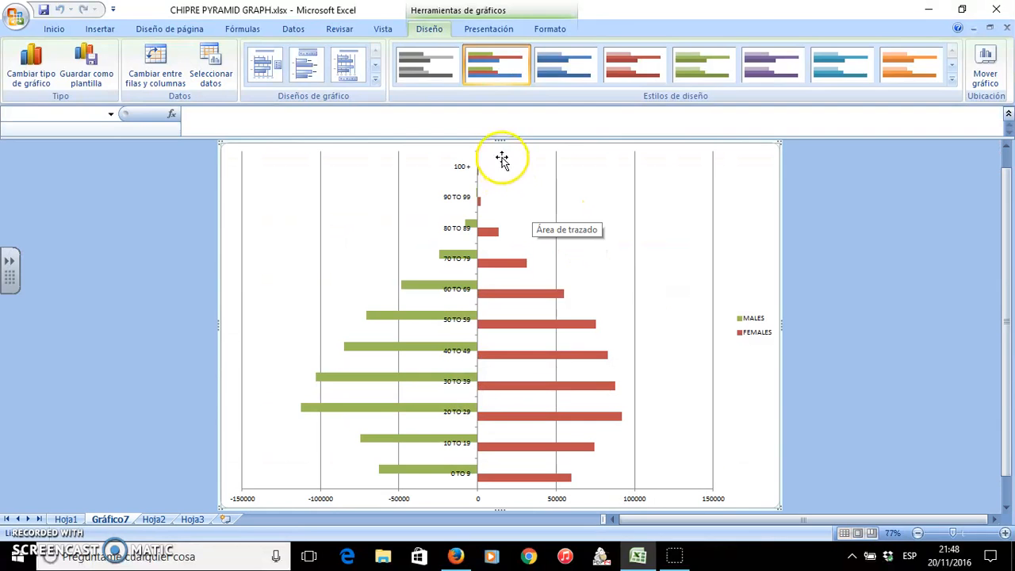
pyautogui.click(502, 161)
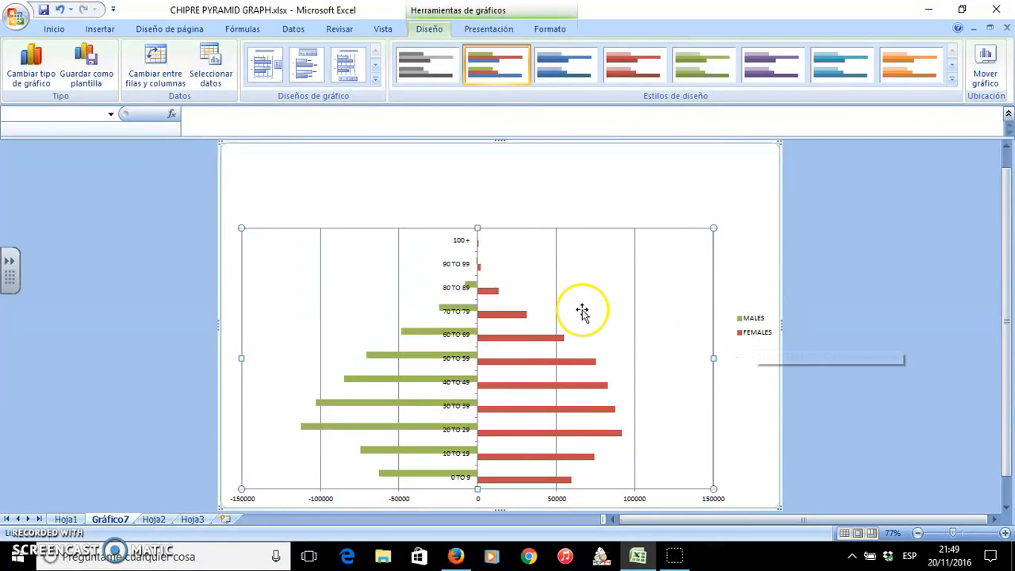
pyautogui.moveTo(743, 300)
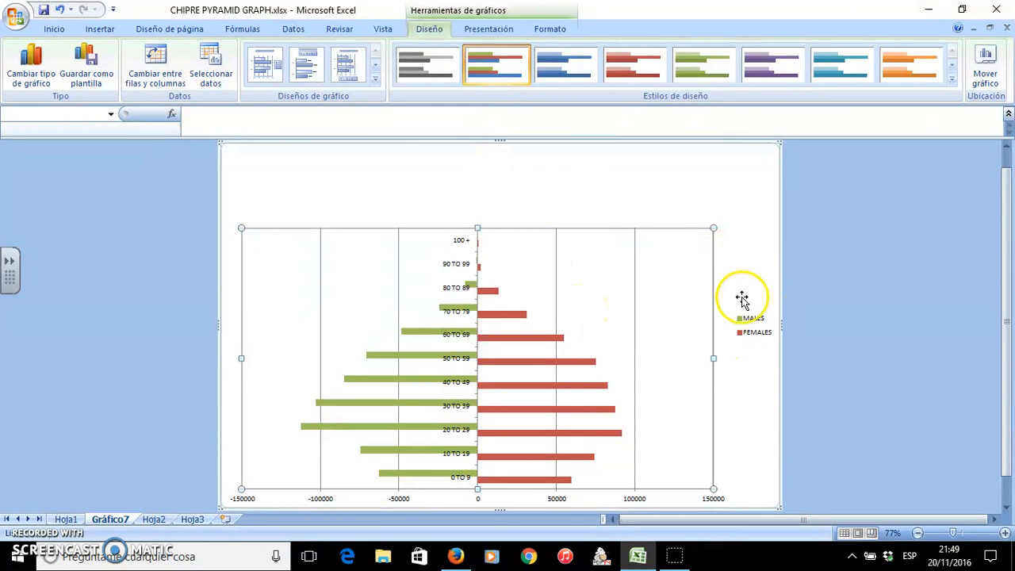
# - Set the legend position to Inferior in Formato de leyenda so it sits below the chart
pyautogui.rightClick(752, 321)
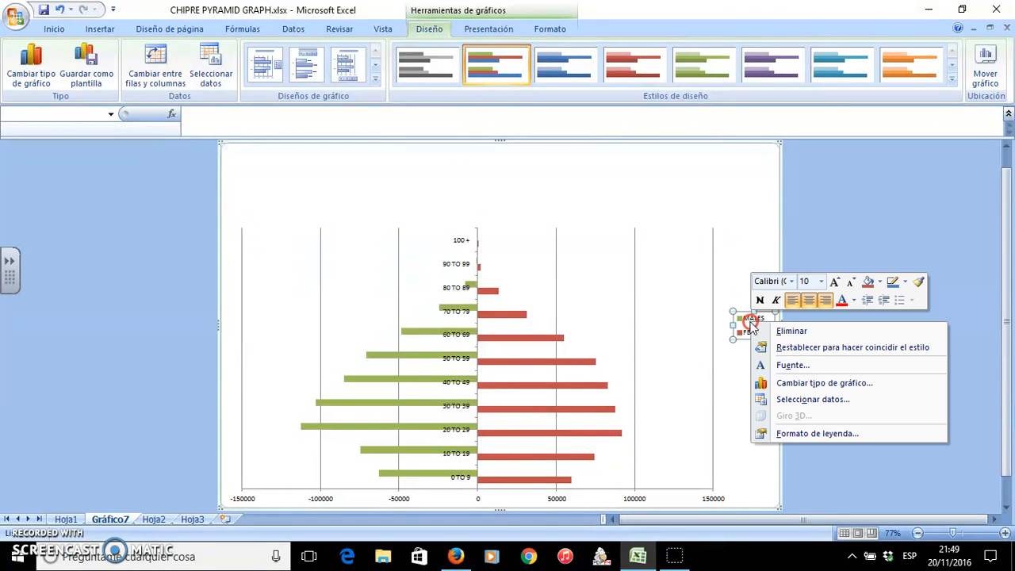
pyautogui.moveTo(804, 433)
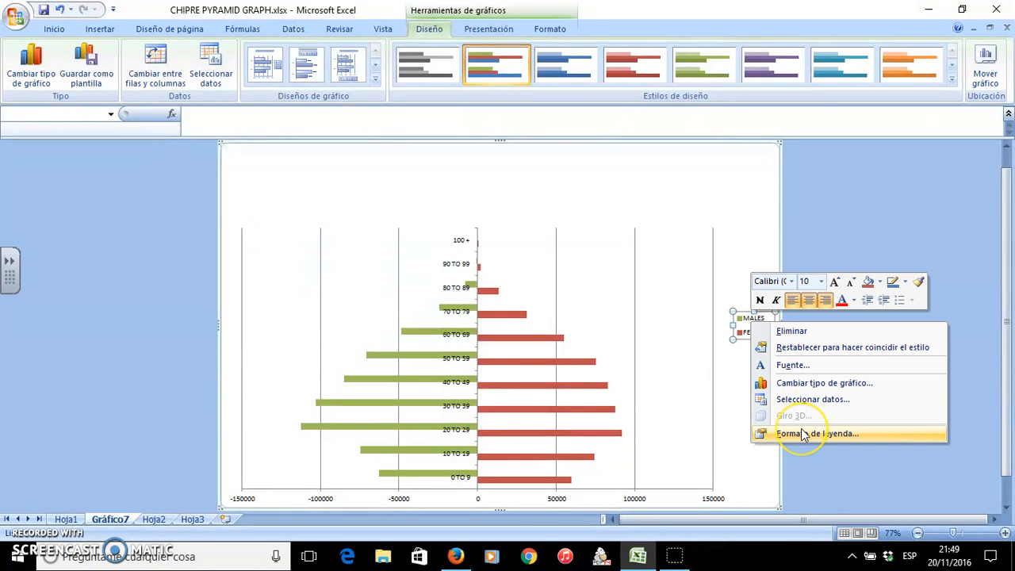
pyautogui.click(819, 433)
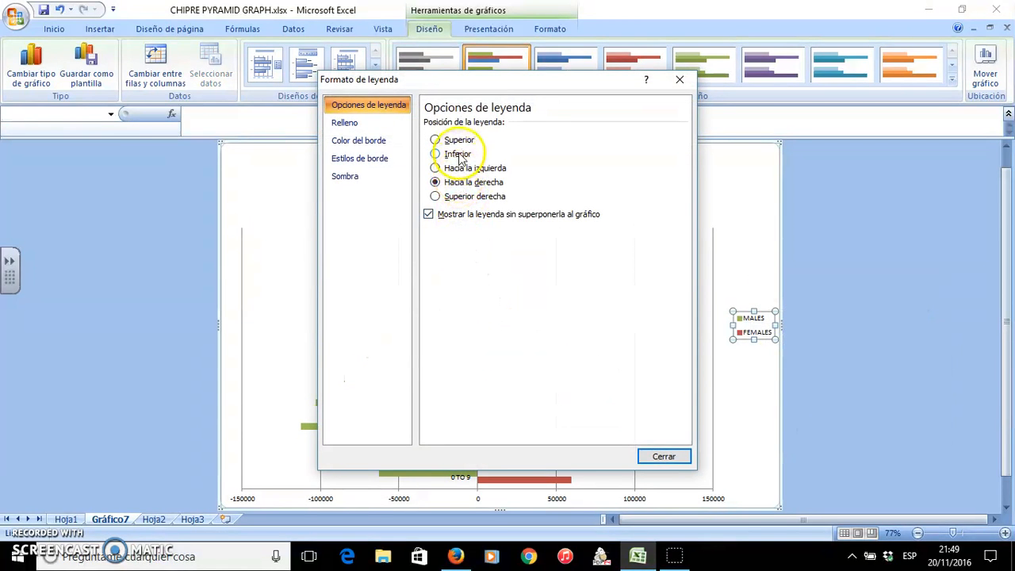
pyautogui.click(435, 152)
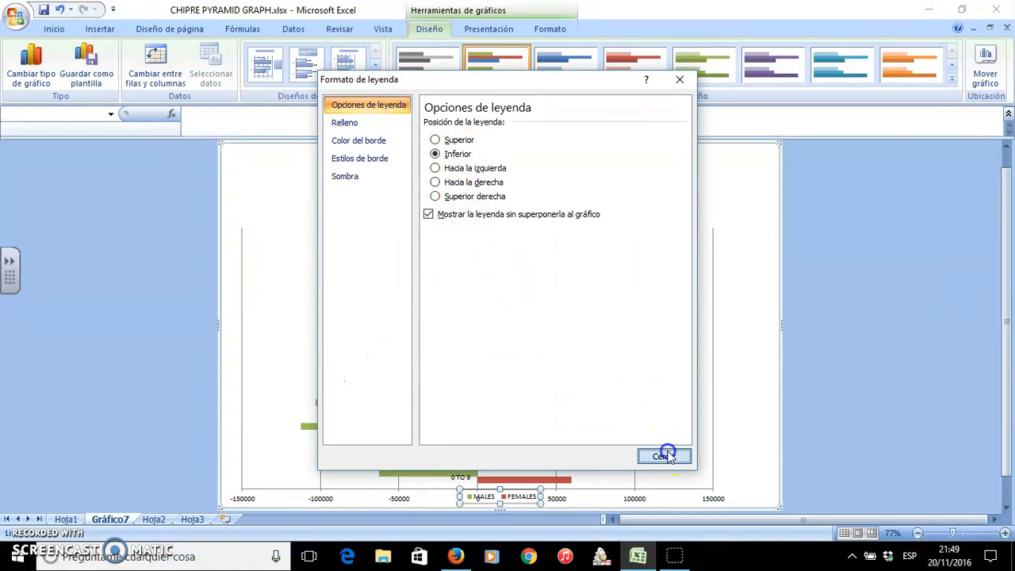
pyautogui.click(665, 455)
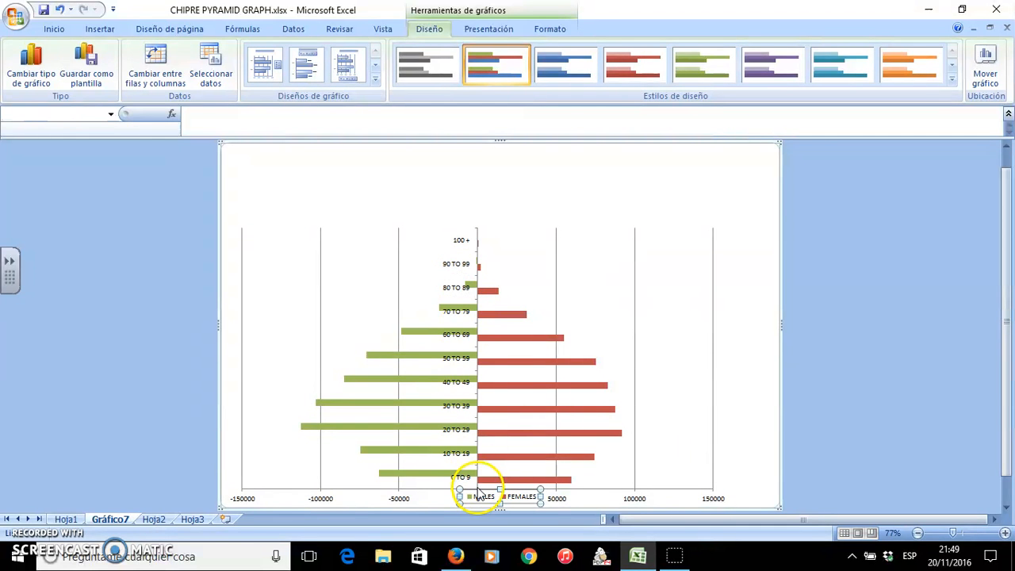
pyautogui.moveTo(675, 415)
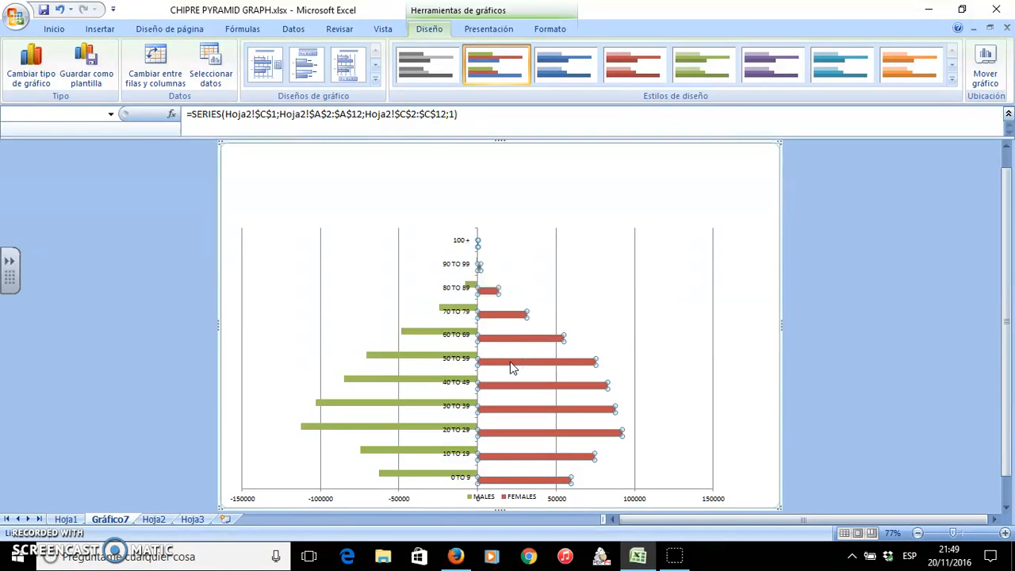
# - Give the data series 100% overlap and 0% gap width in Formato de serie de datos
pyautogui.rightClick(510, 364)
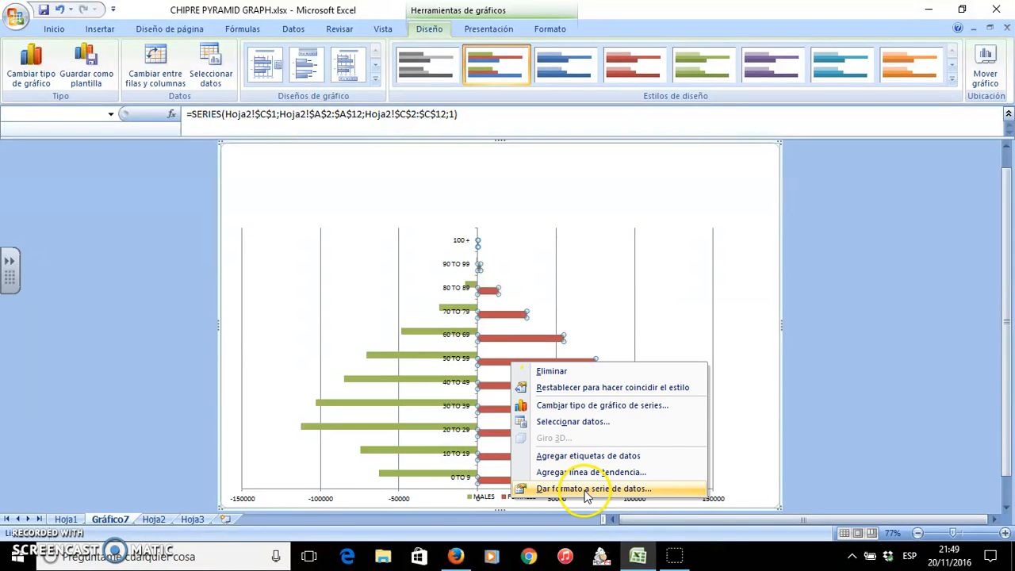
pyautogui.click(593, 488)
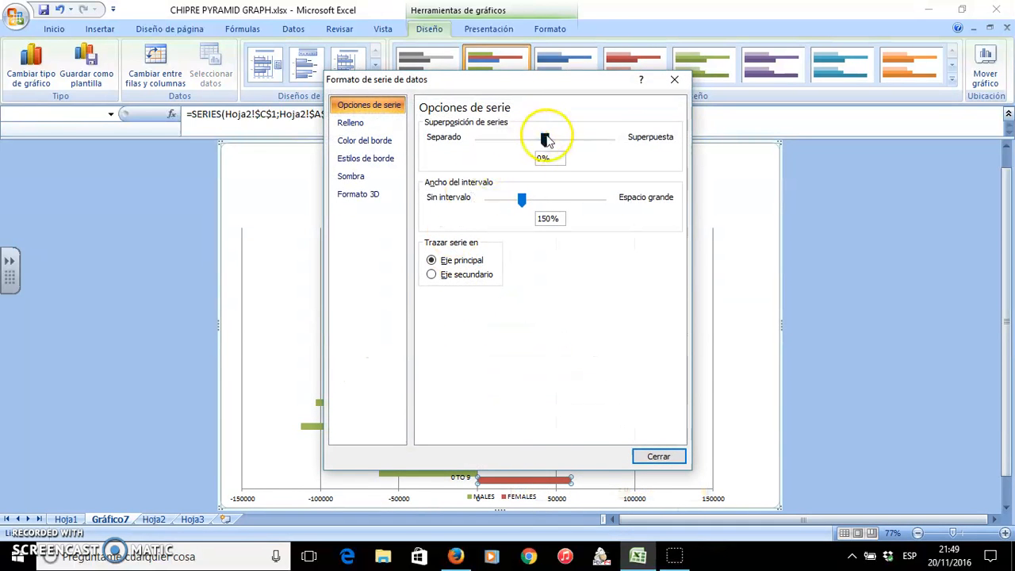
pyautogui.moveTo(547, 137); pyautogui.dragTo(611, 136)
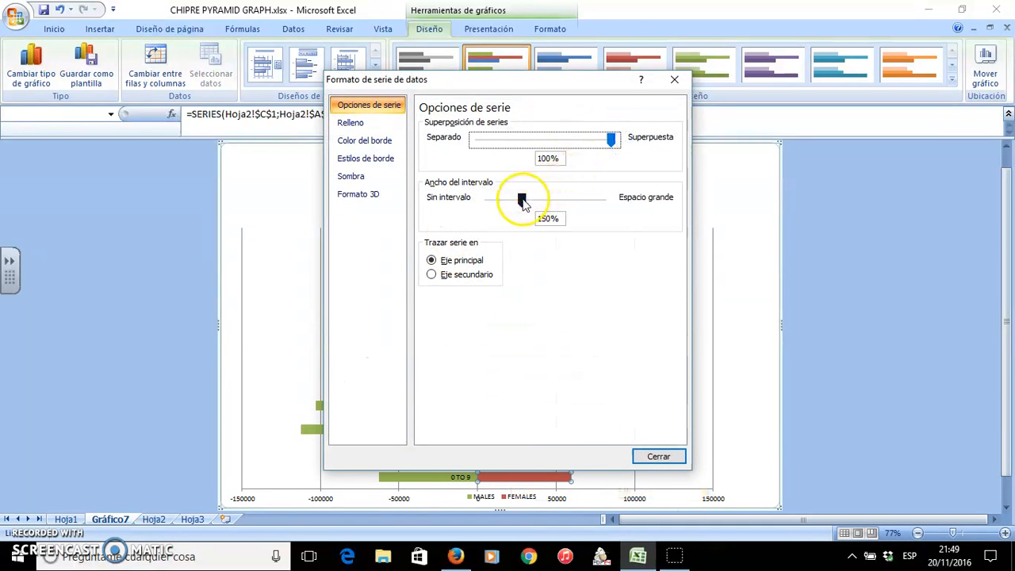
pyautogui.moveTo(522, 200); pyautogui.dragTo(489, 200)
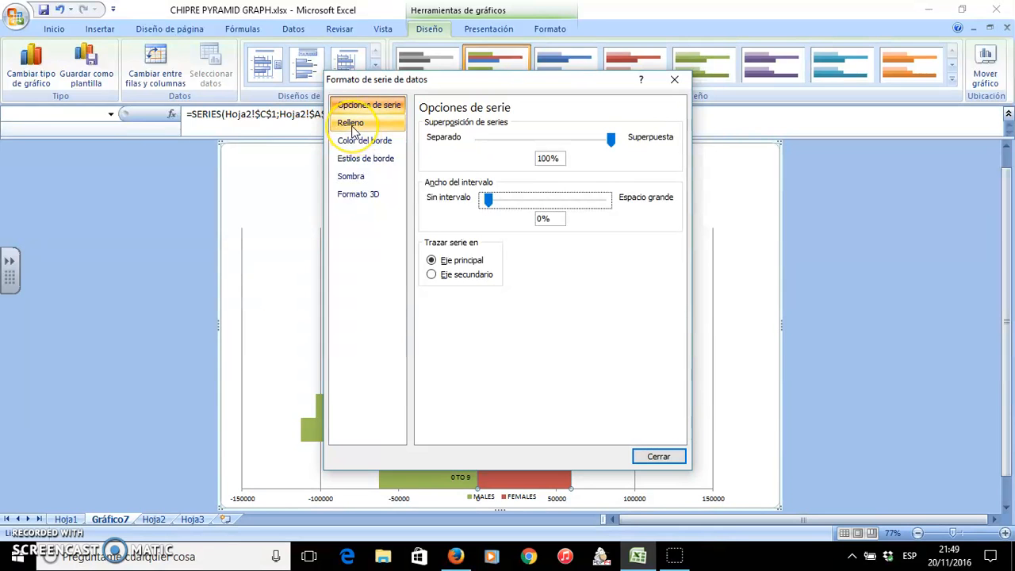
# - Assign a border colour to the bars in the series' fill and border settings
pyautogui.click(351, 122)
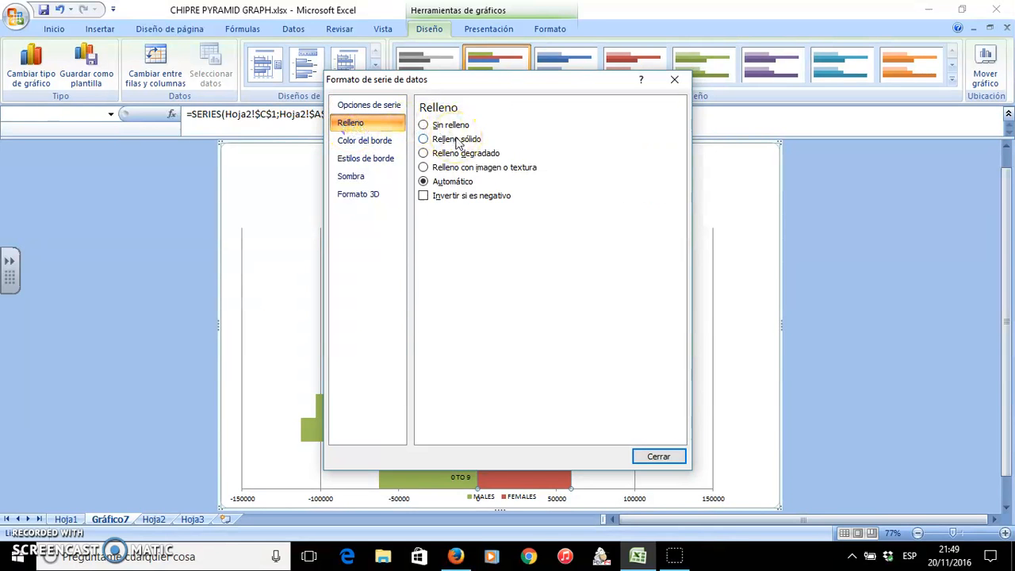
pyautogui.click(365, 139)
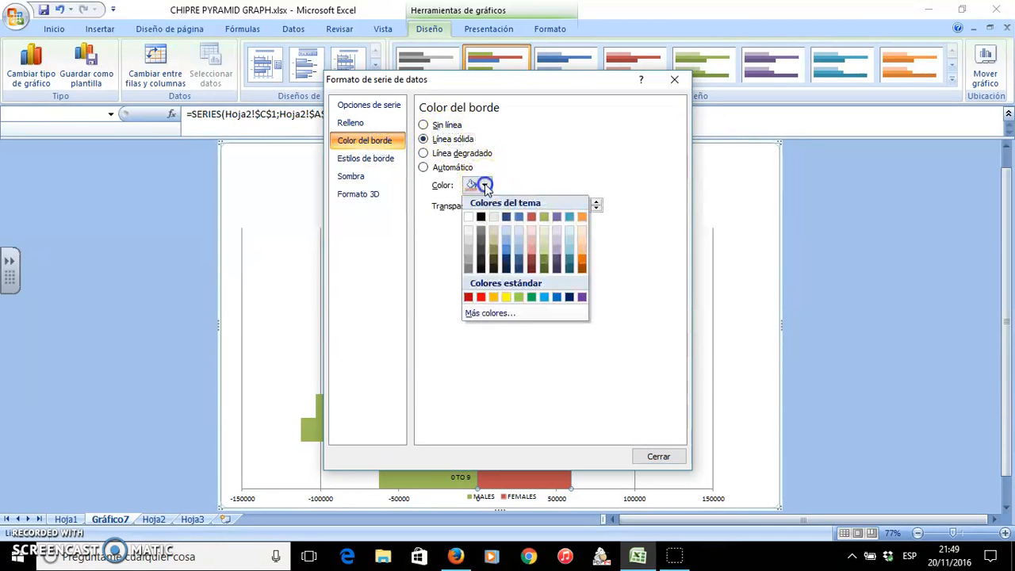
pyautogui.click(468, 296)
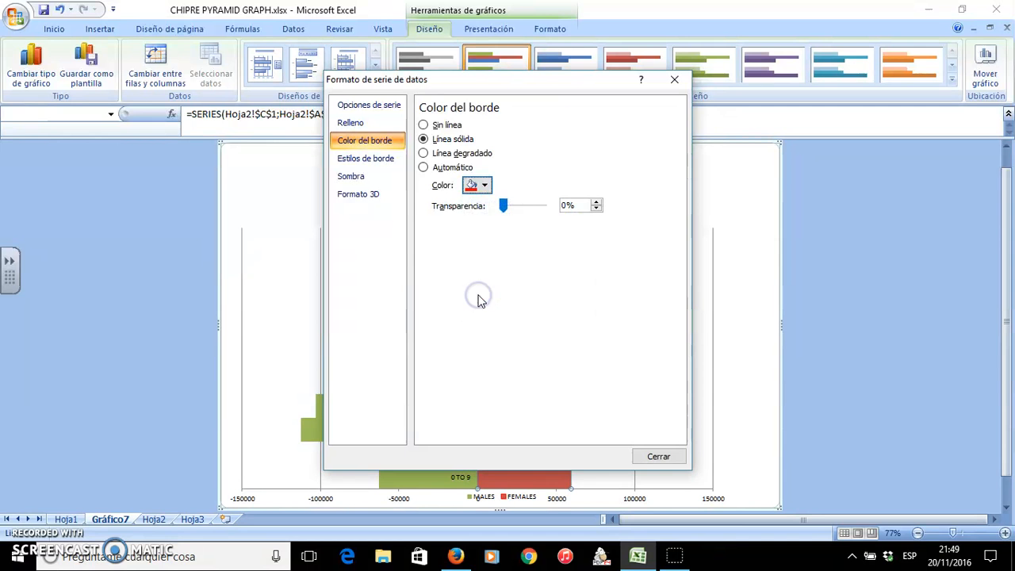
pyautogui.moveTo(658, 457)
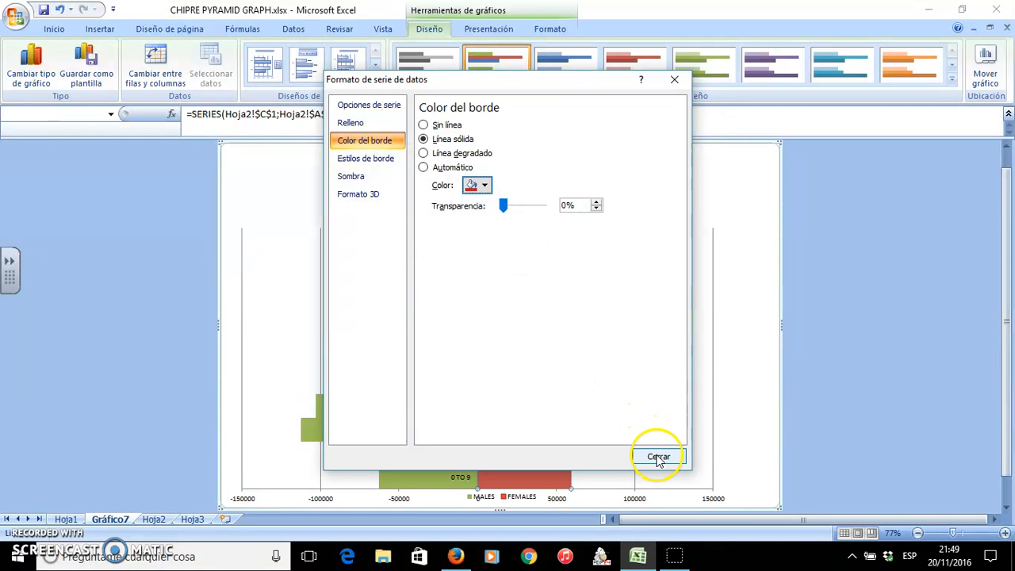
pyautogui.click(658, 457)
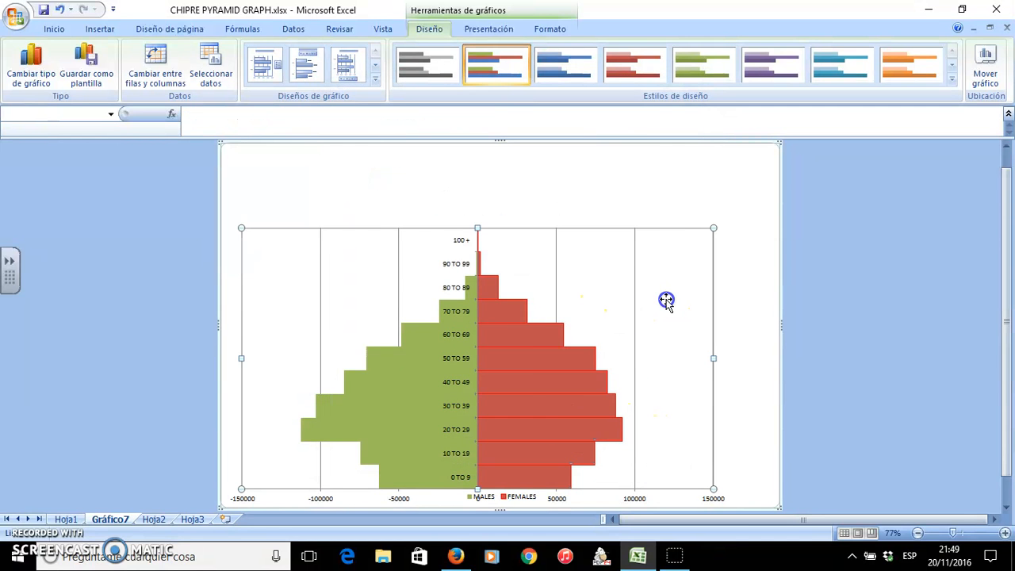
pyautogui.moveTo(396, 385)
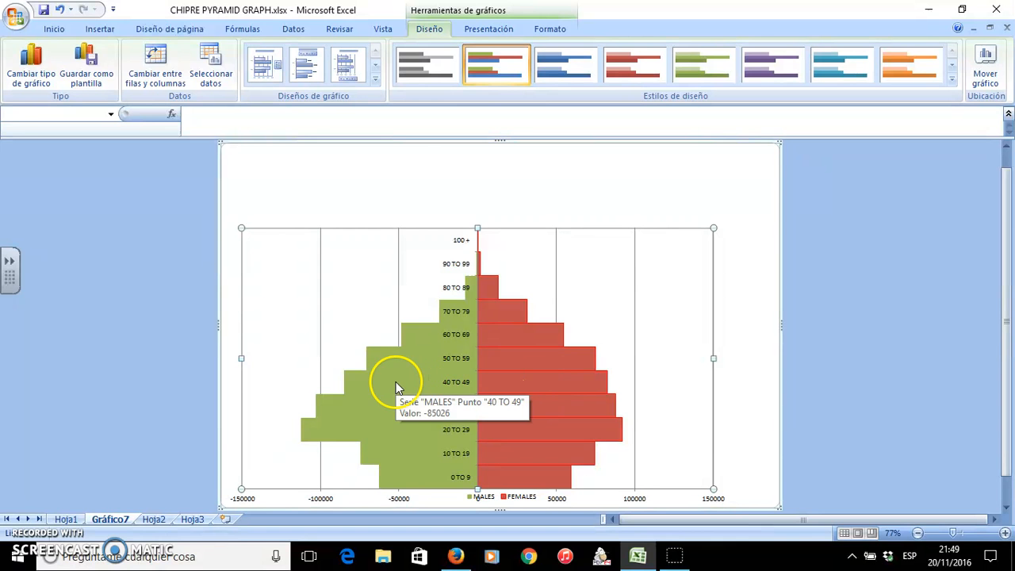
# - Give the MALES series a solid blue fill in its formatting dialog
pyautogui.rightClick(397, 381)
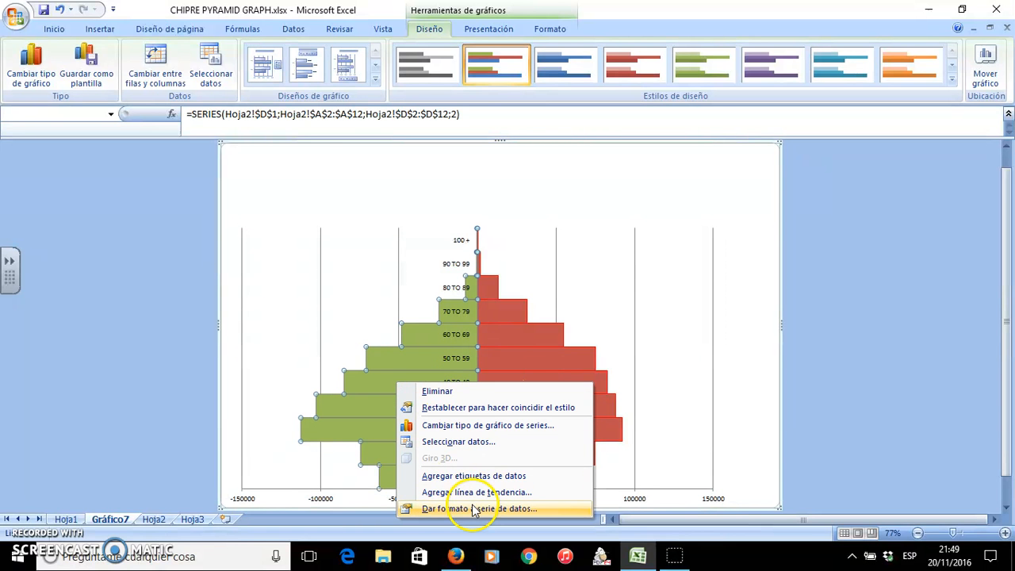
pyautogui.click(482, 508)
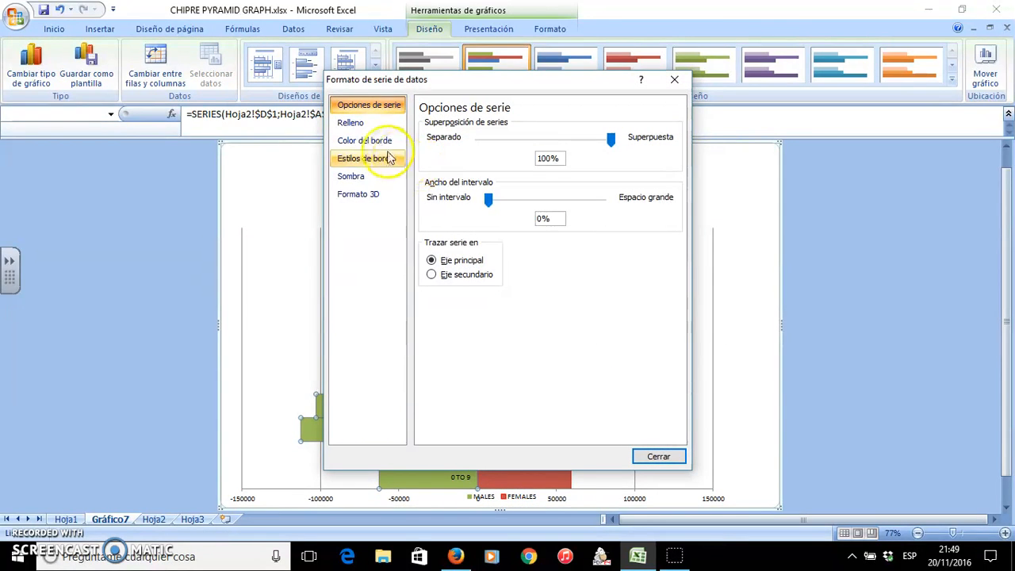
pyautogui.click(350, 122)
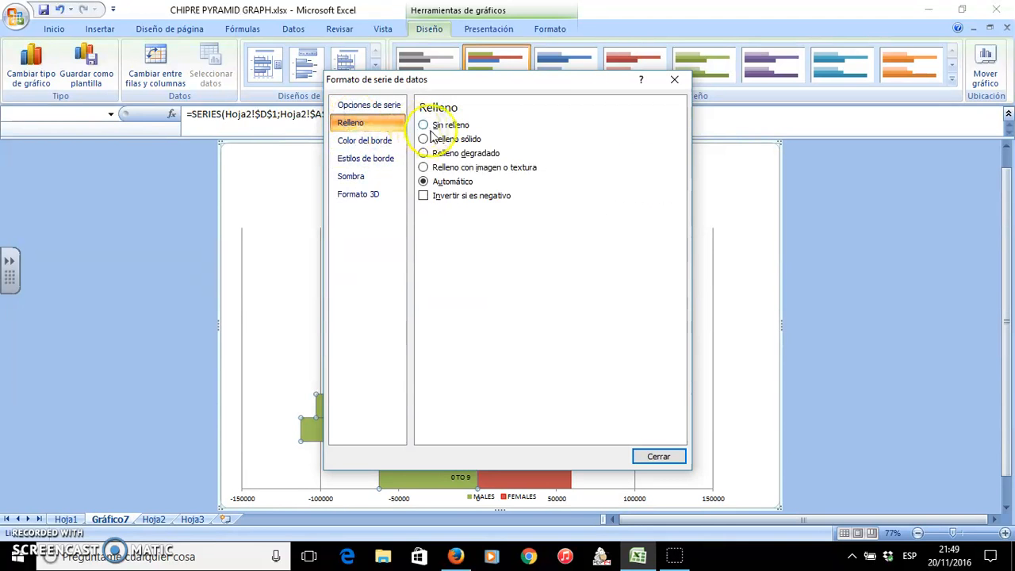
pyautogui.click(422, 140)
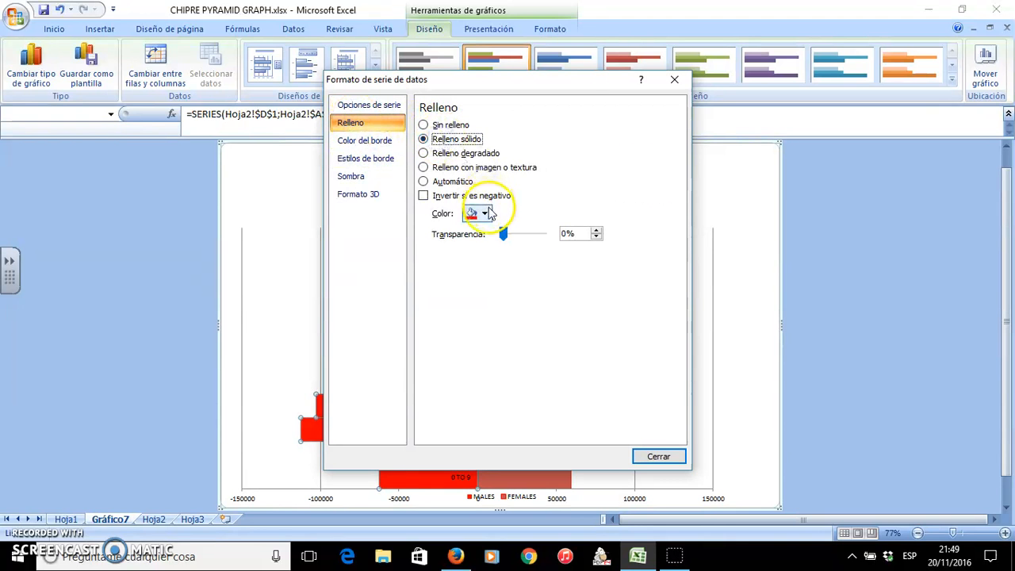
pyautogui.click(483, 212)
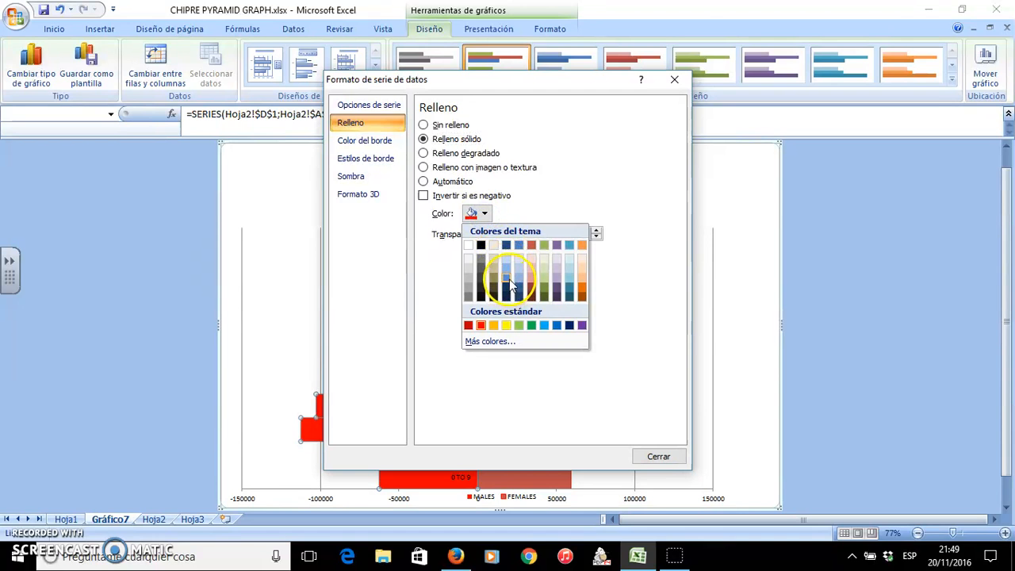
pyautogui.click(506, 283)
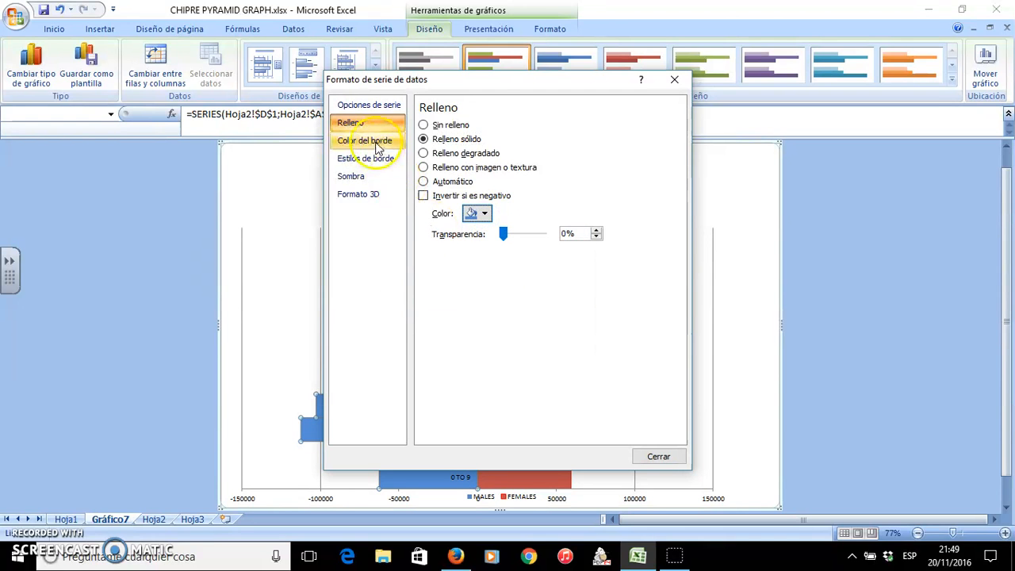
# - Choose a light border colour for the male bars and finish the formatting
pyautogui.click(365, 139)
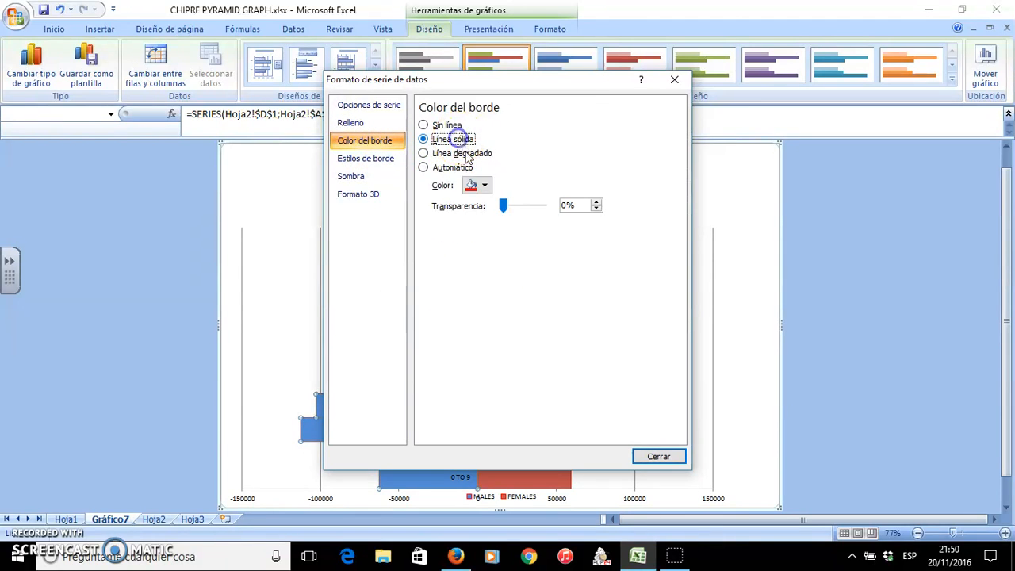
pyautogui.click(484, 184)
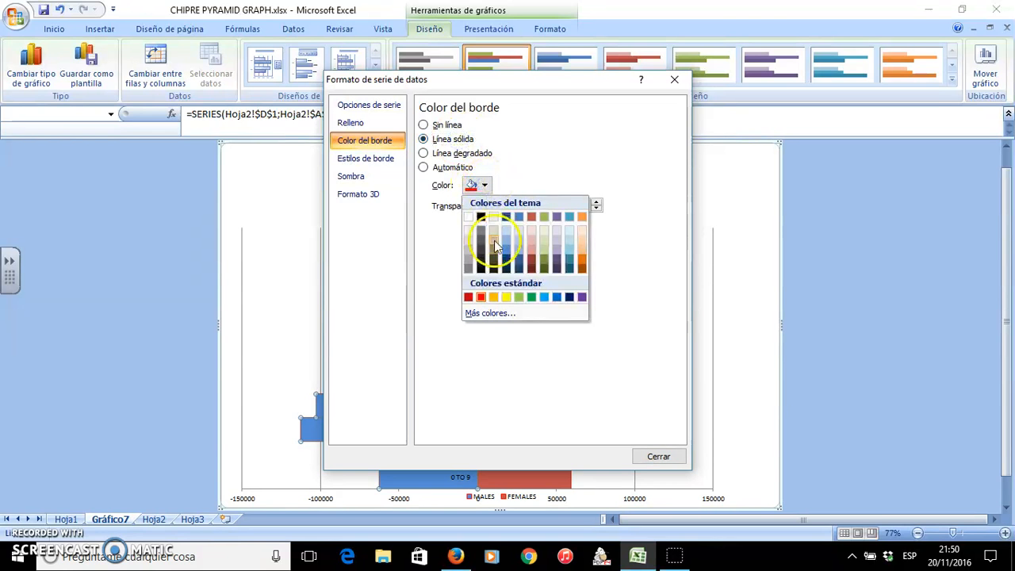
pyautogui.click(495, 246)
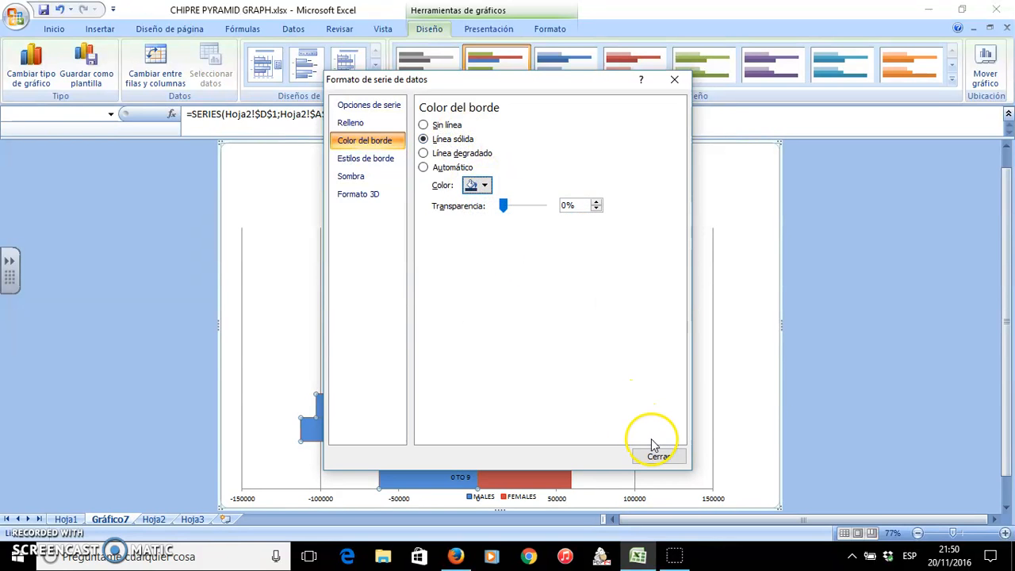
pyautogui.click(657, 455)
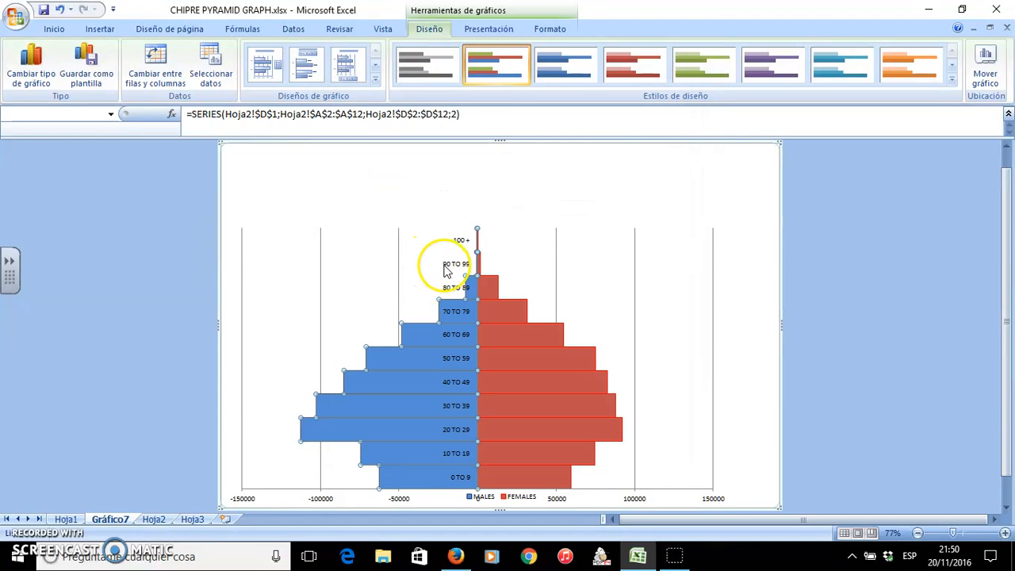
# - Set the vertical axis Etiquetas del eje to Bajo so age labels sit at the left edge
pyautogui.rightClick(452, 266)
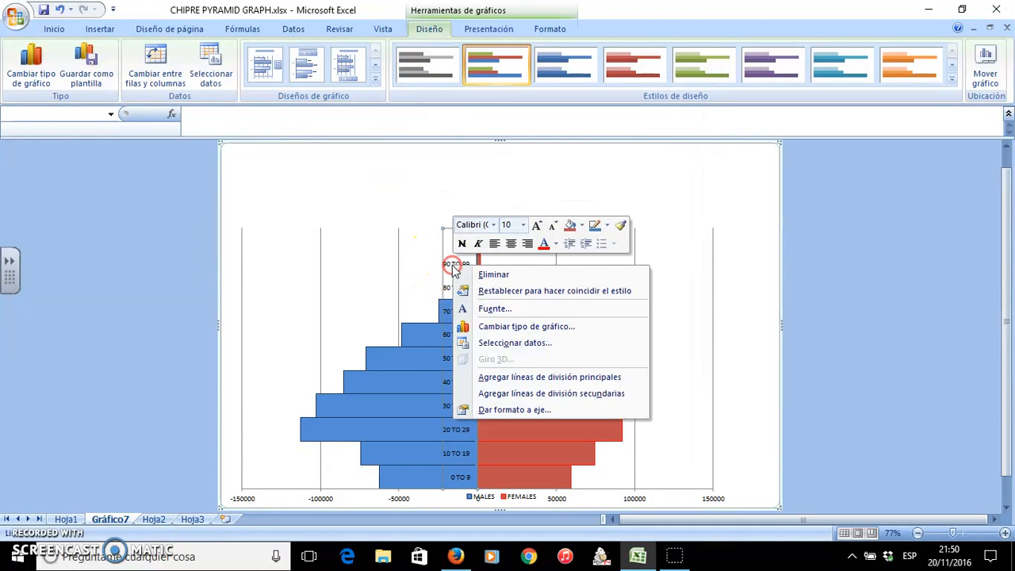
pyautogui.moveTo(515, 378)
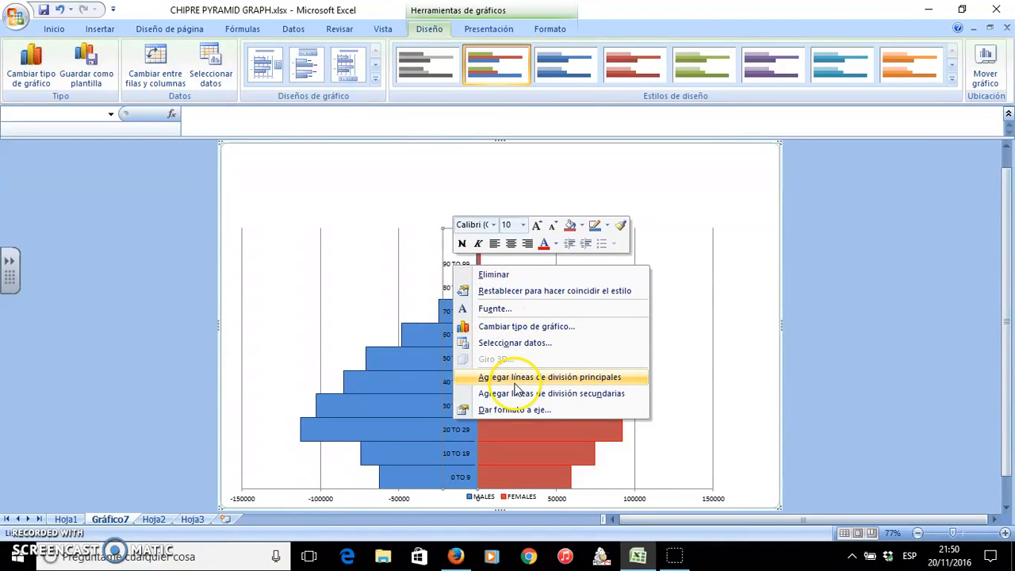
pyautogui.click(514, 410)
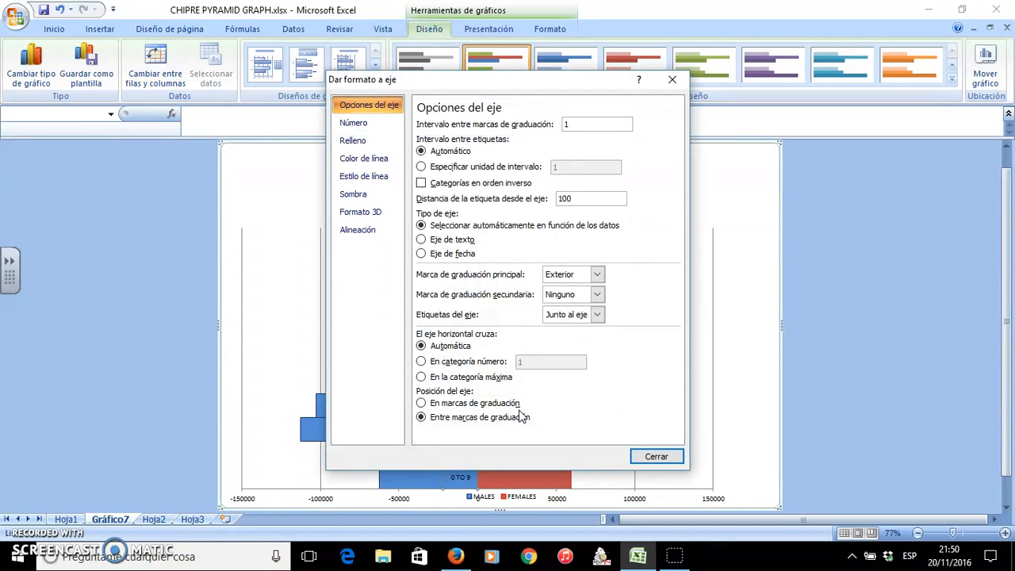
pyautogui.click(597, 314)
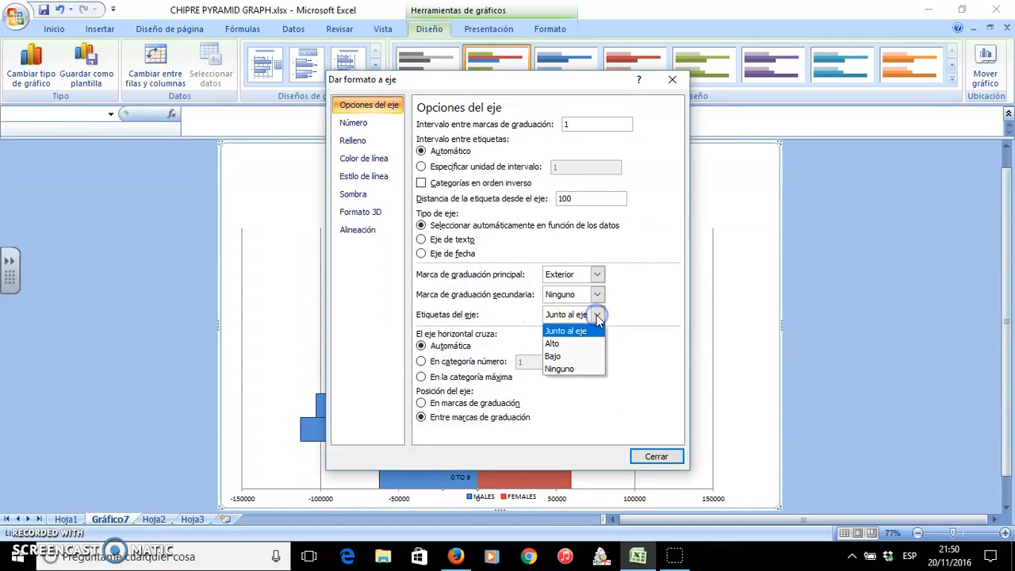
pyautogui.click(552, 355)
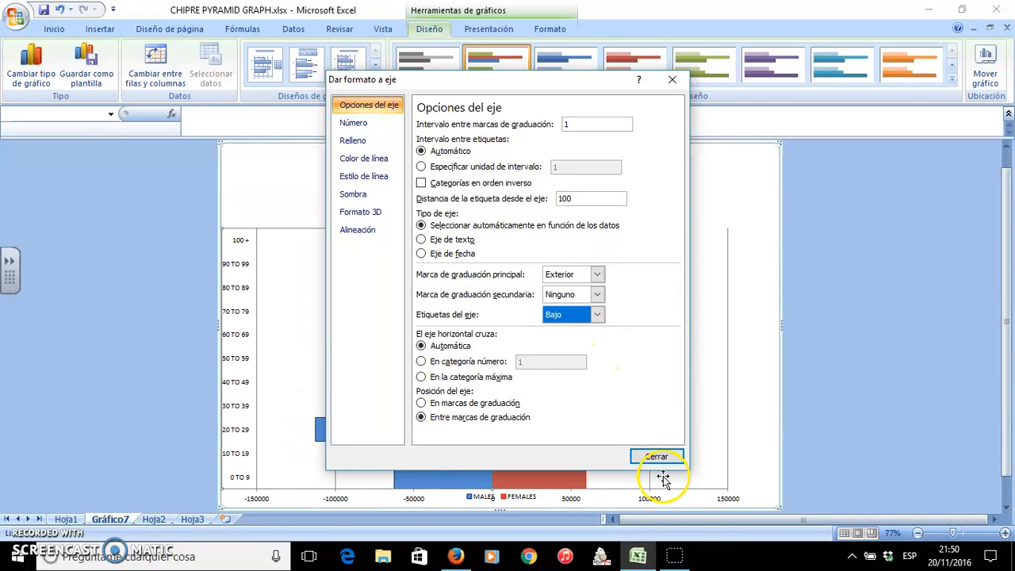
pyautogui.click(657, 457)
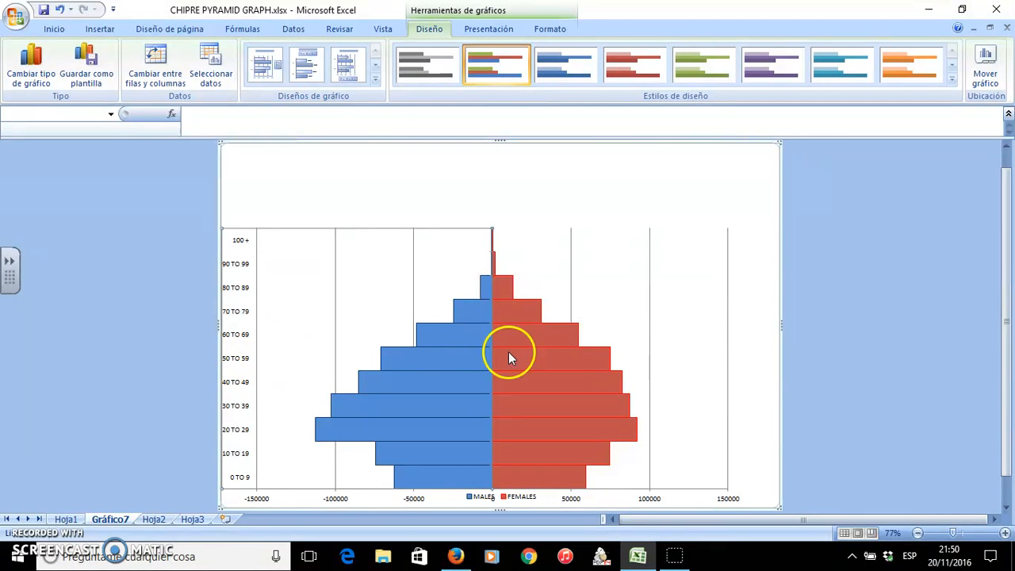
pyautogui.moveTo(721, 359)
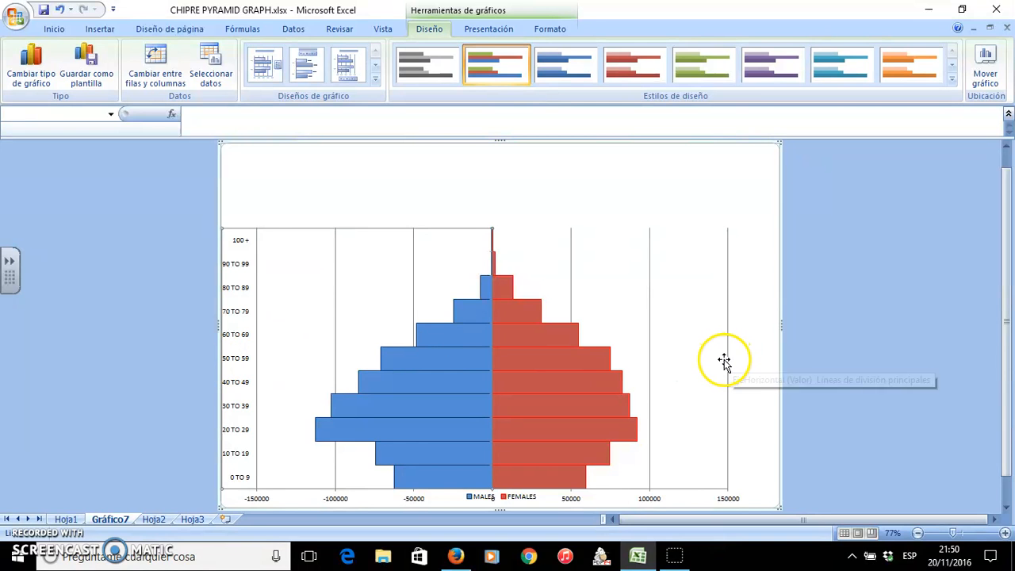
pyautogui.click(730, 358)
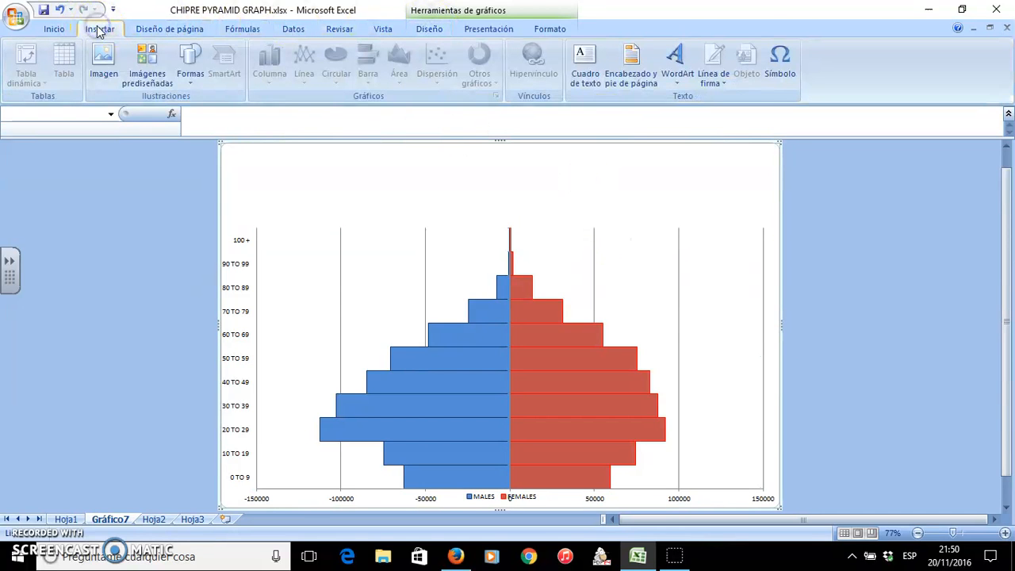
# - Add a text box above the chart reading CHIPRE'S PYRAMID GRAPH
pyautogui.click(585, 64)
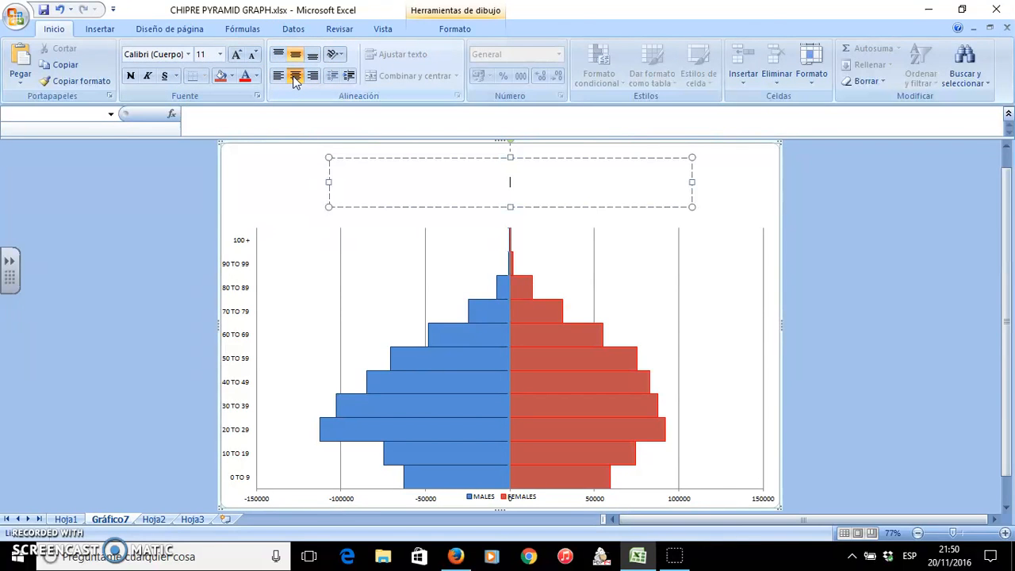
pyautogui.write('CHIPRE')
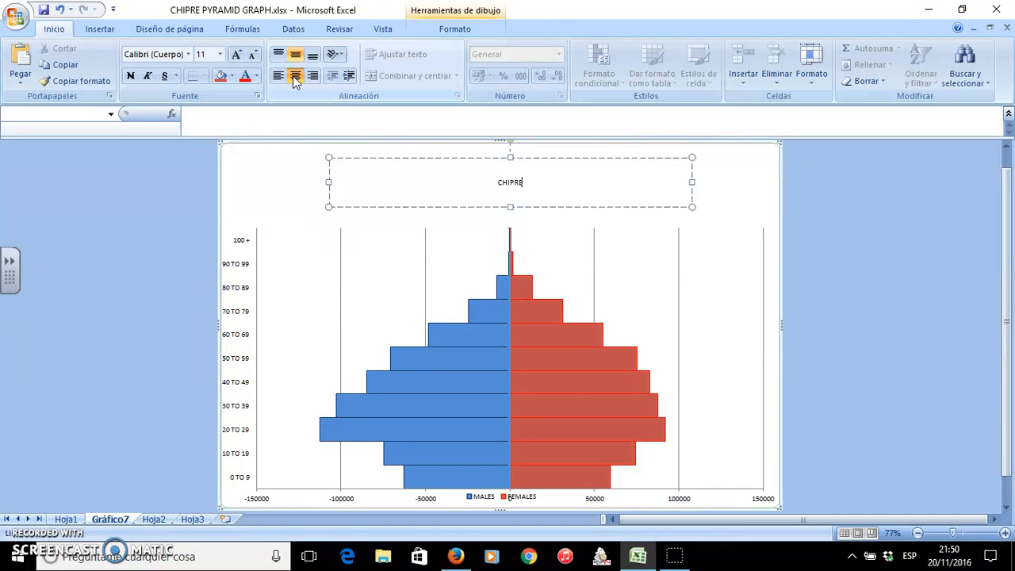
pyautogui.write('S')
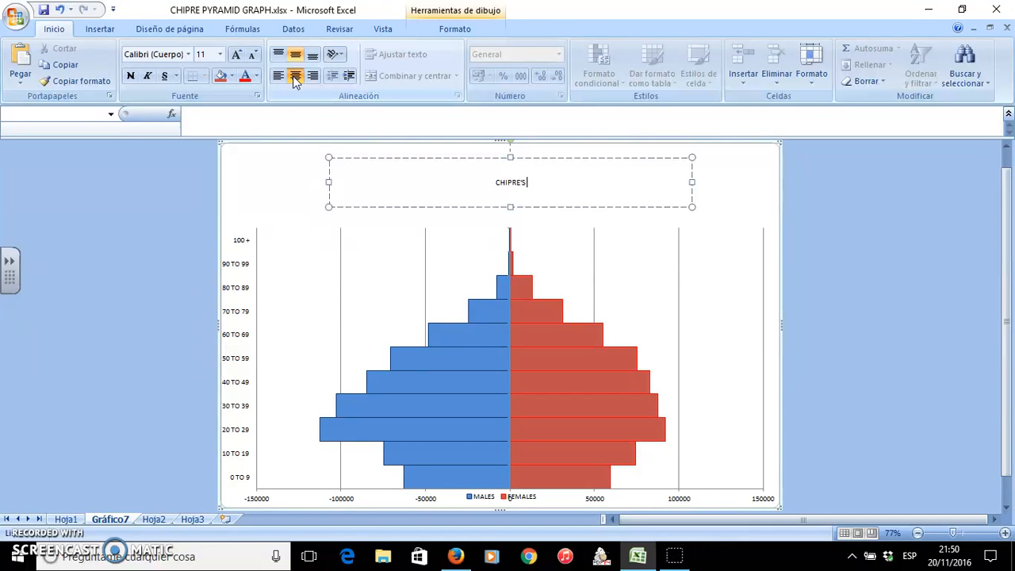
pyautogui.write('PYR')
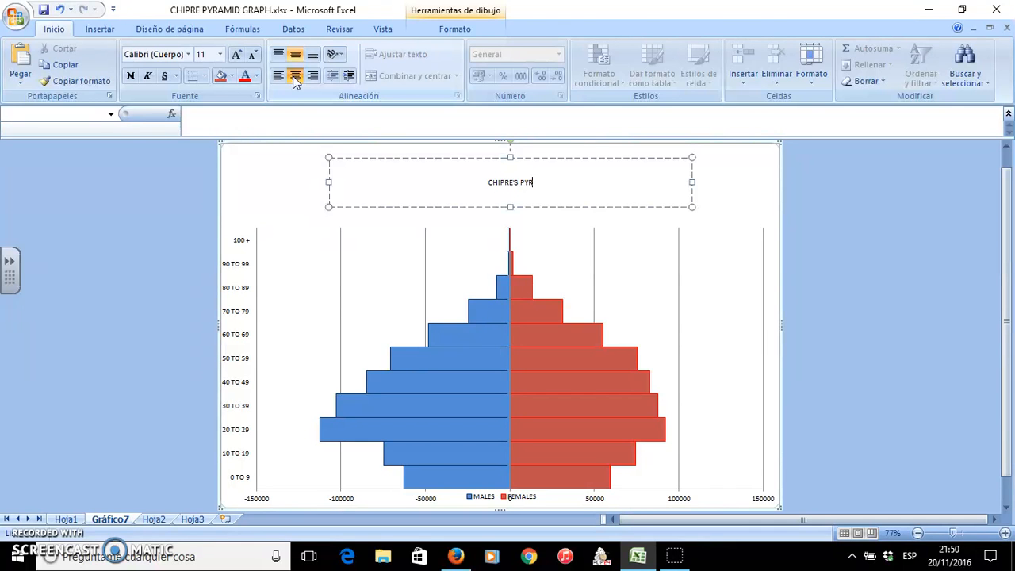
pyautogui.write('AMID GRAPH')
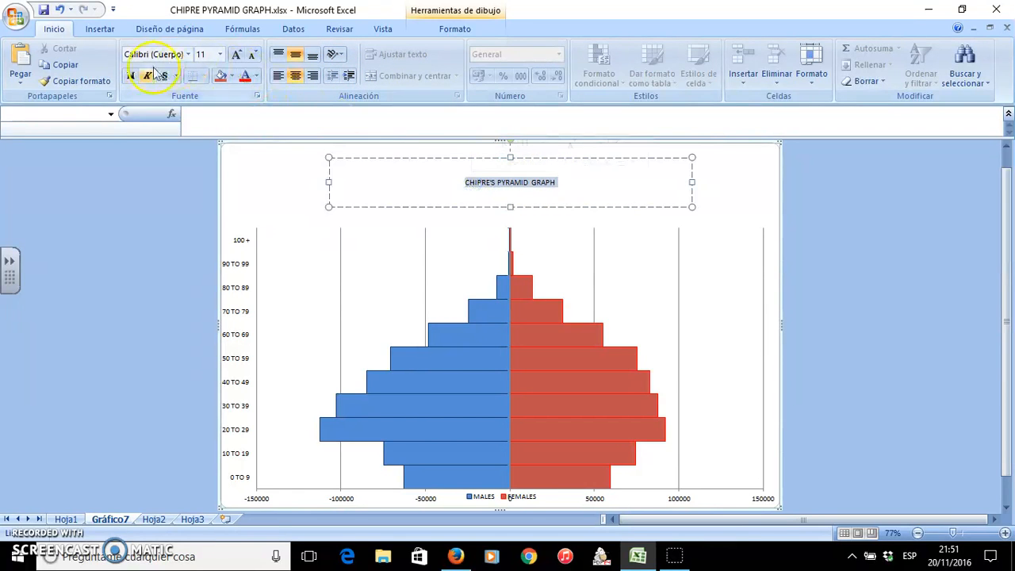
# - Make the title text bold and choose a larger font size
pyautogui.click(218, 54)
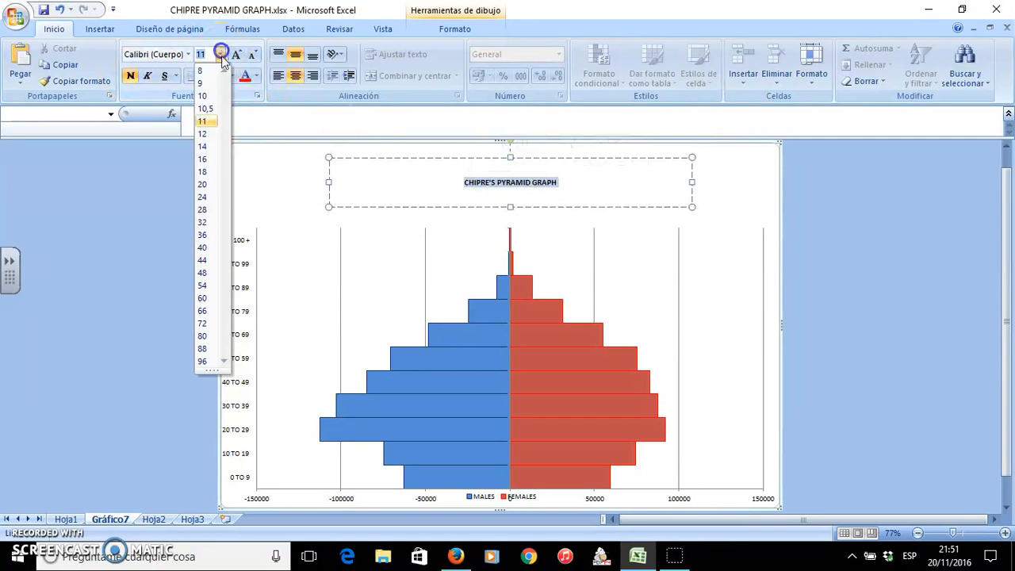
pyautogui.click(203, 197)
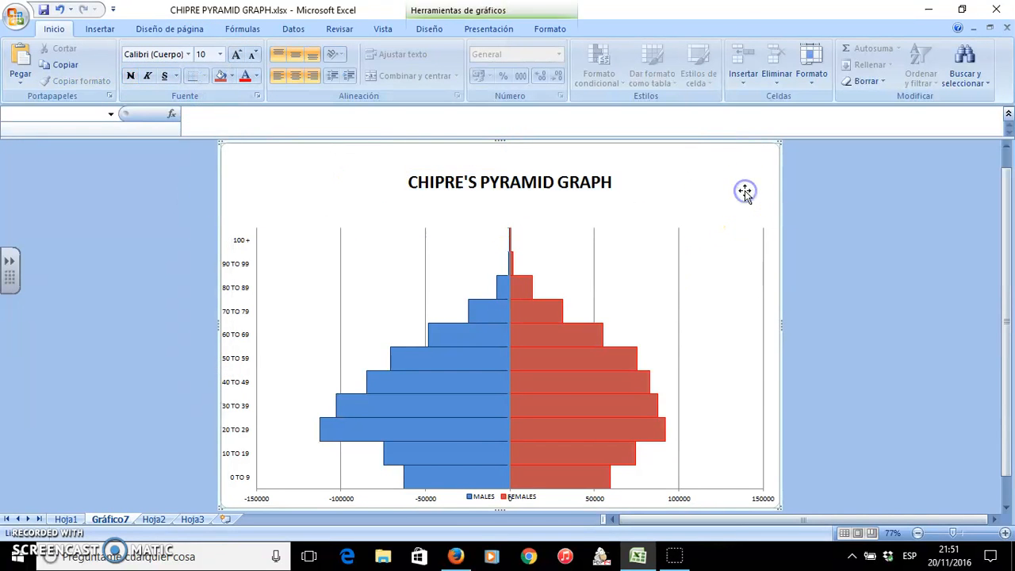
pyautogui.moveTo(849, 194)
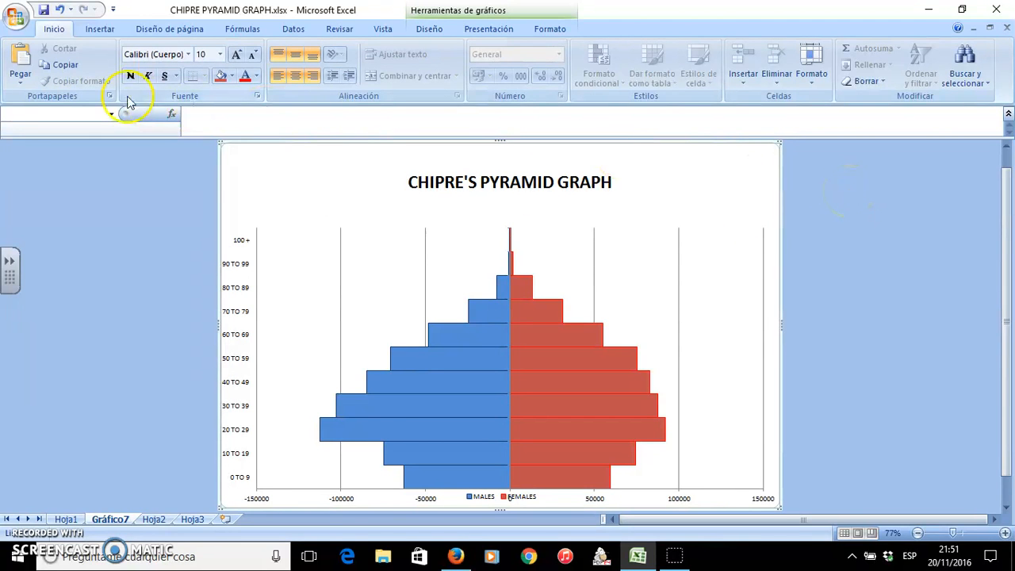
# - Save via Guardar como, confirming replacement of CHIPRE PYRAMID GRAPH.xlsx
pyautogui.click(16, 18)
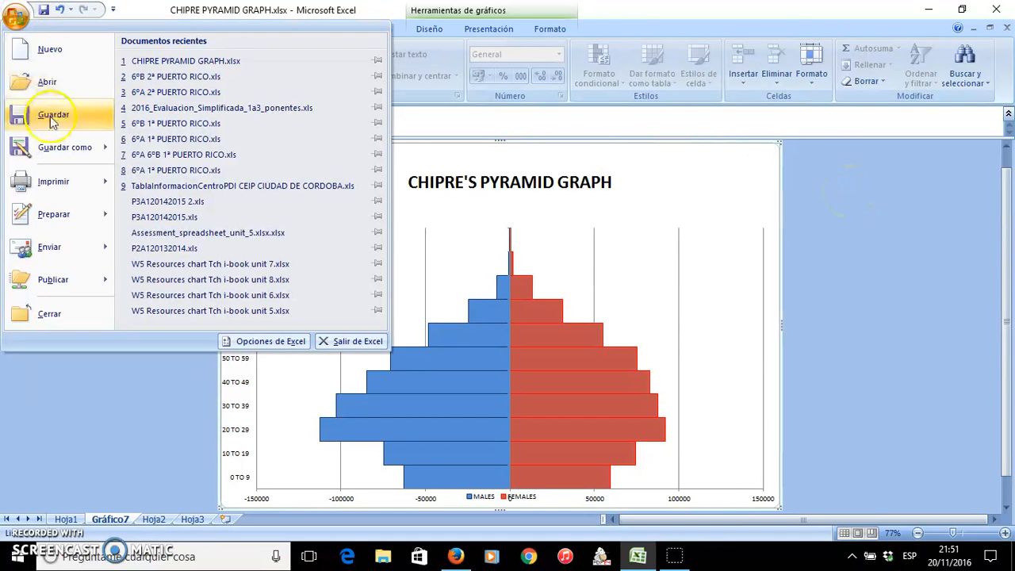
pyautogui.click(54, 114)
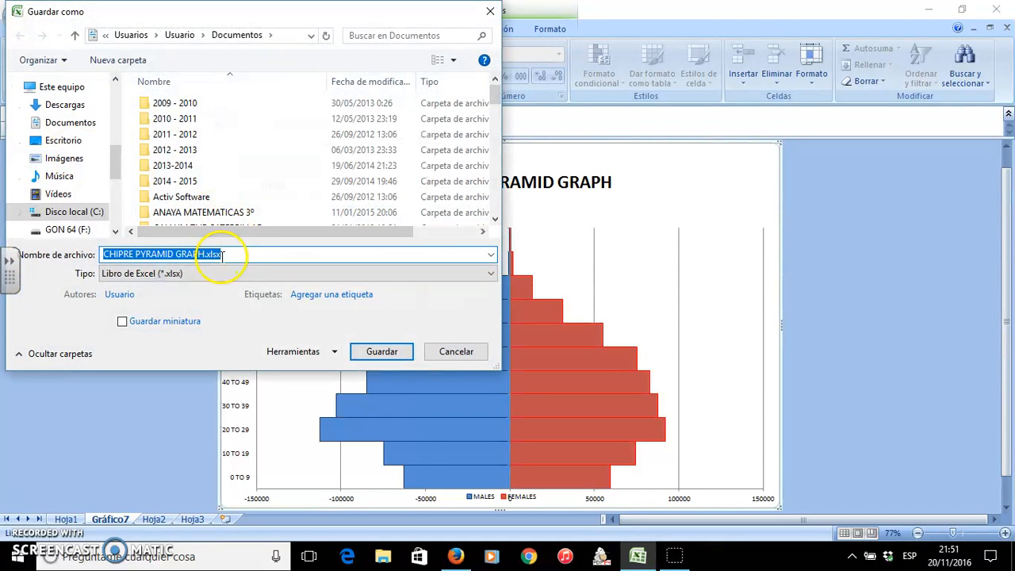
pyautogui.click(381, 352)
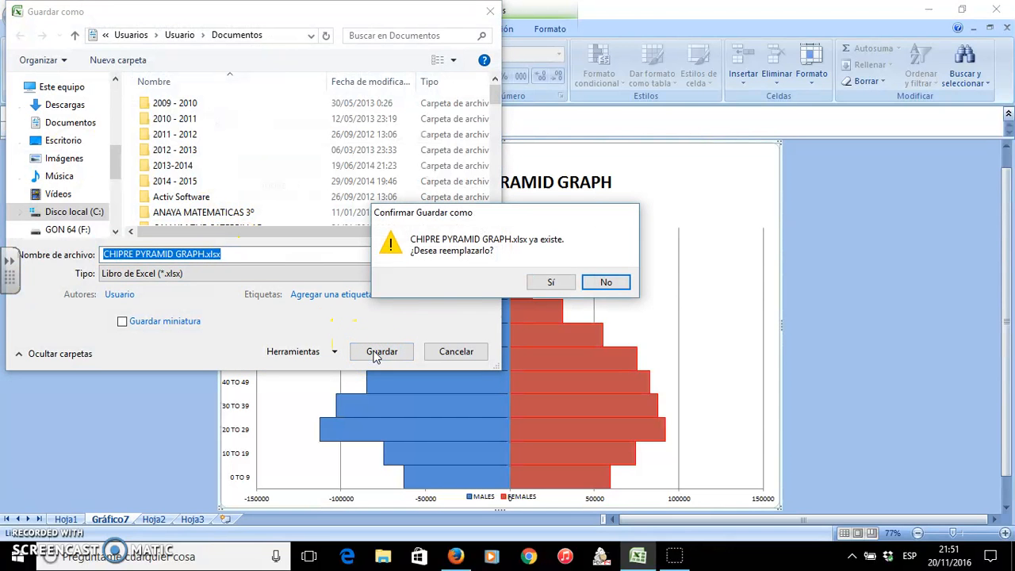
pyautogui.click(551, 282)
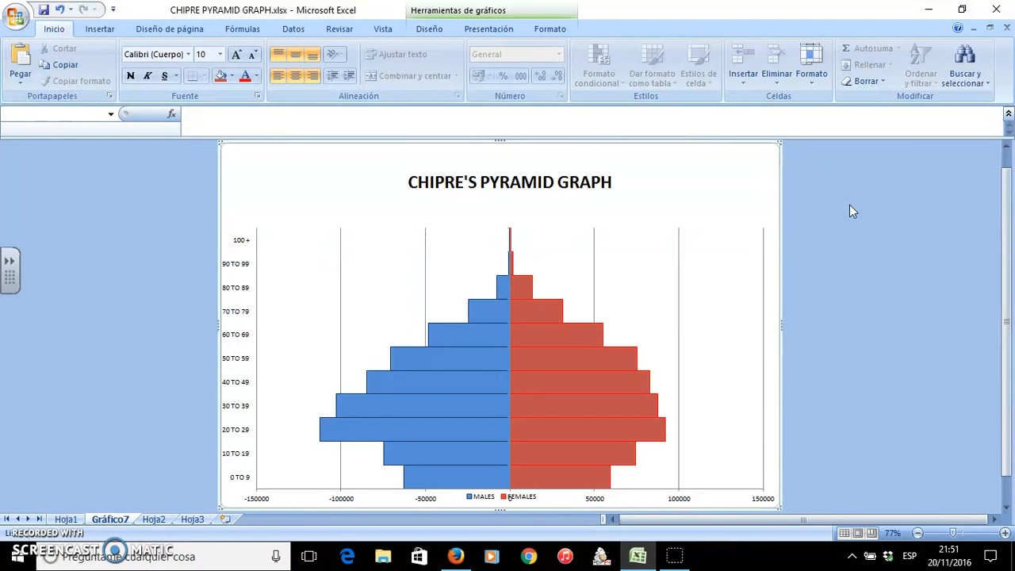
pyautogui.moveTo(554, 501)
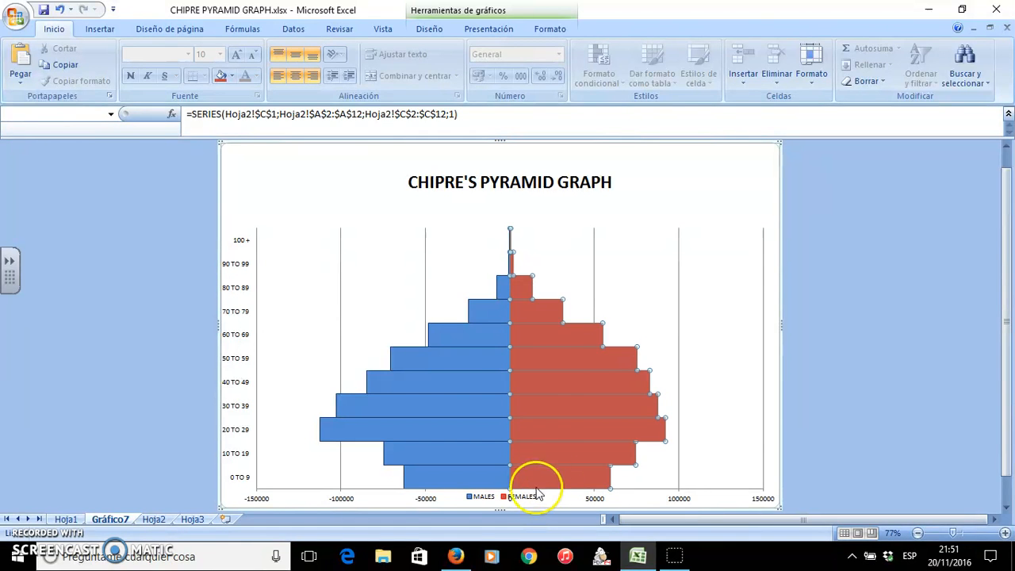
pyautogui.moveTo(784, 444)
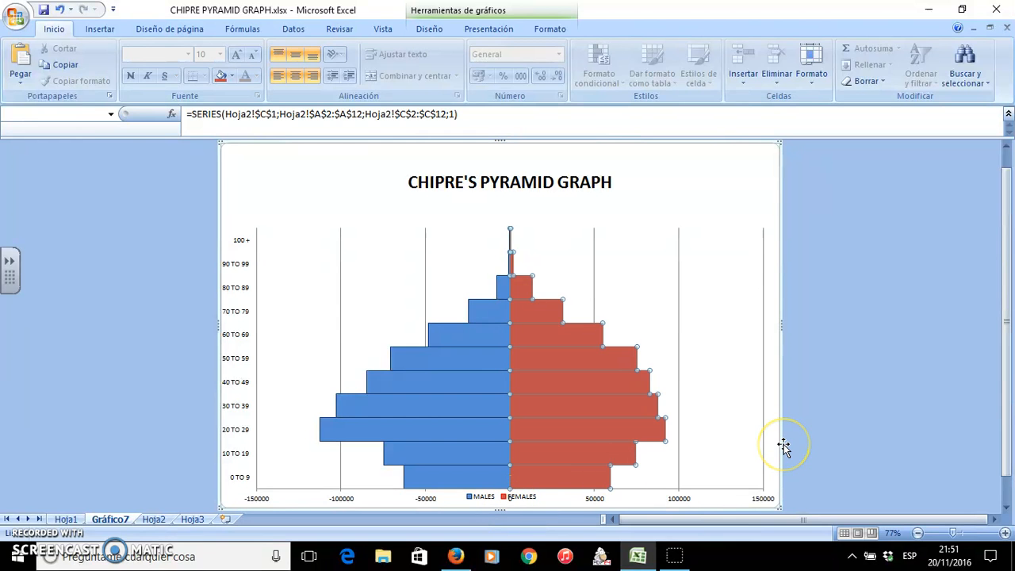